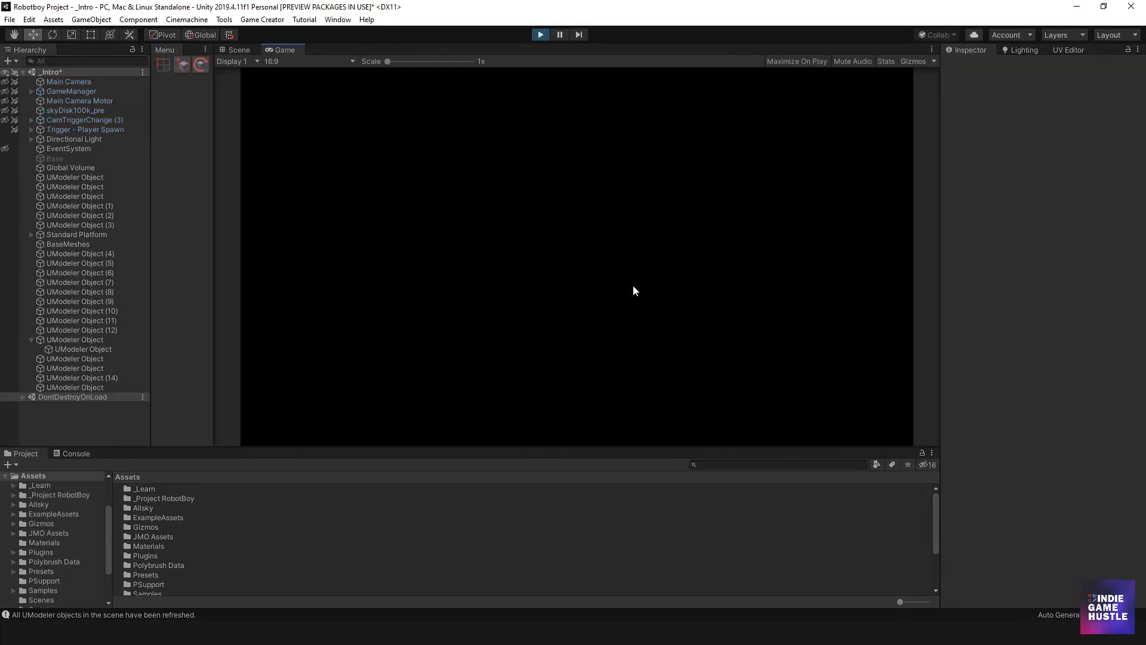
Switch to the Learning UModeler project and bring up the UModeler Lite About window
{"action": "left_click", "coordinate": [238, 50]}
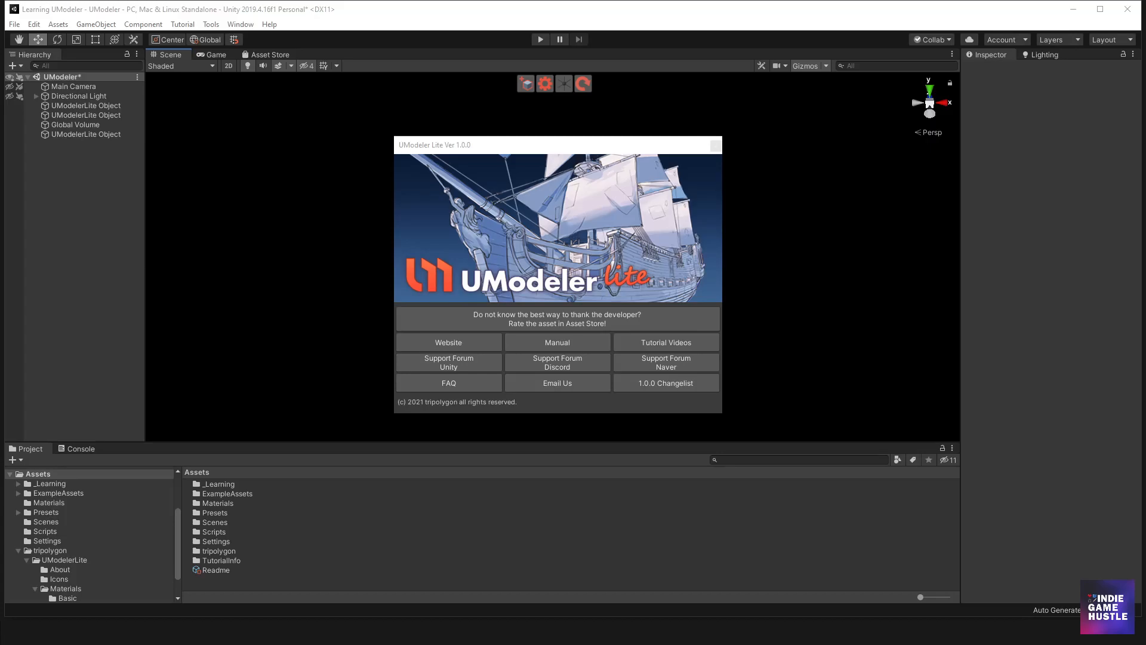
{"action": "left_click", "coordinate": [447, 342]}
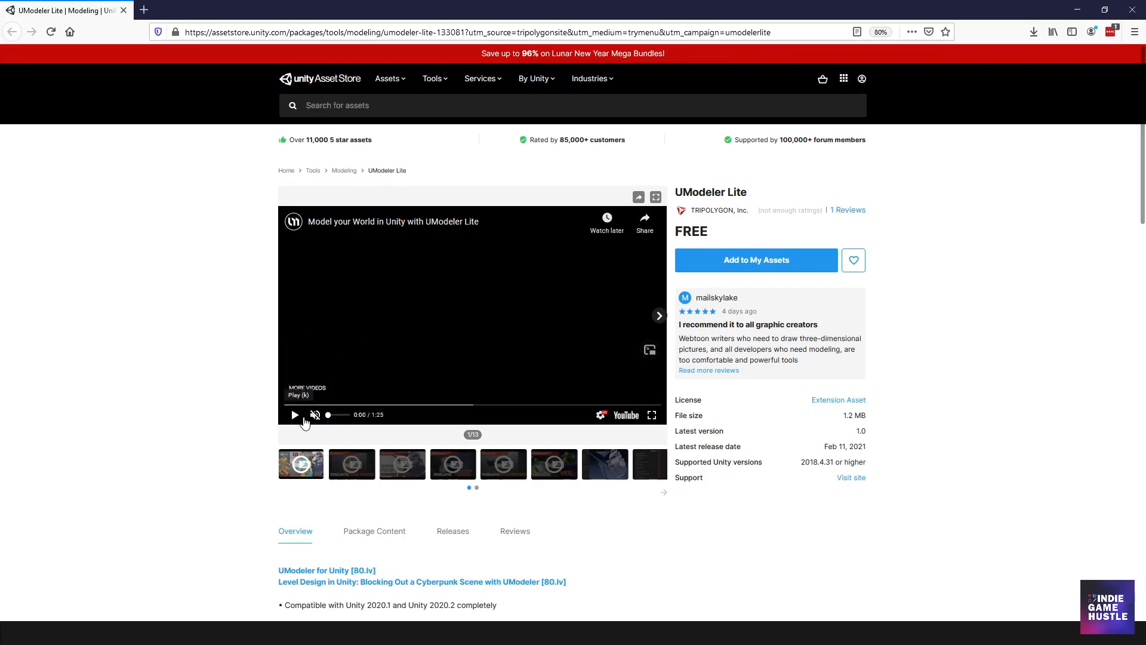
{"action": "left_click", "coordinate": [294, 415]}
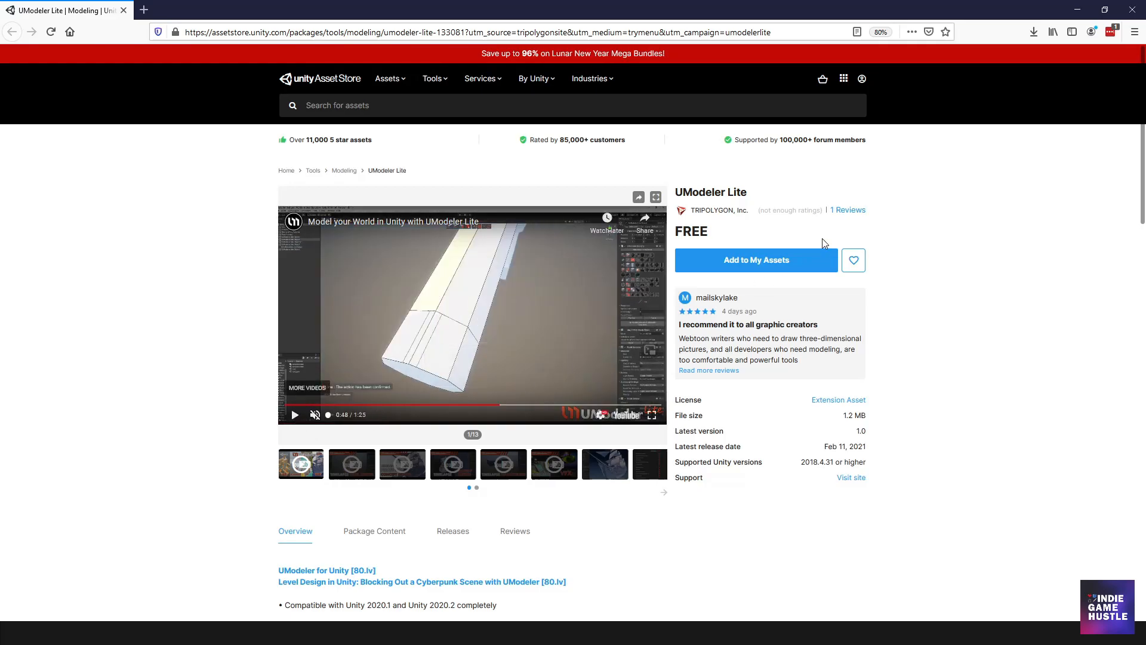
{"action": "mouse_move", "coordinate": [895, 306]}
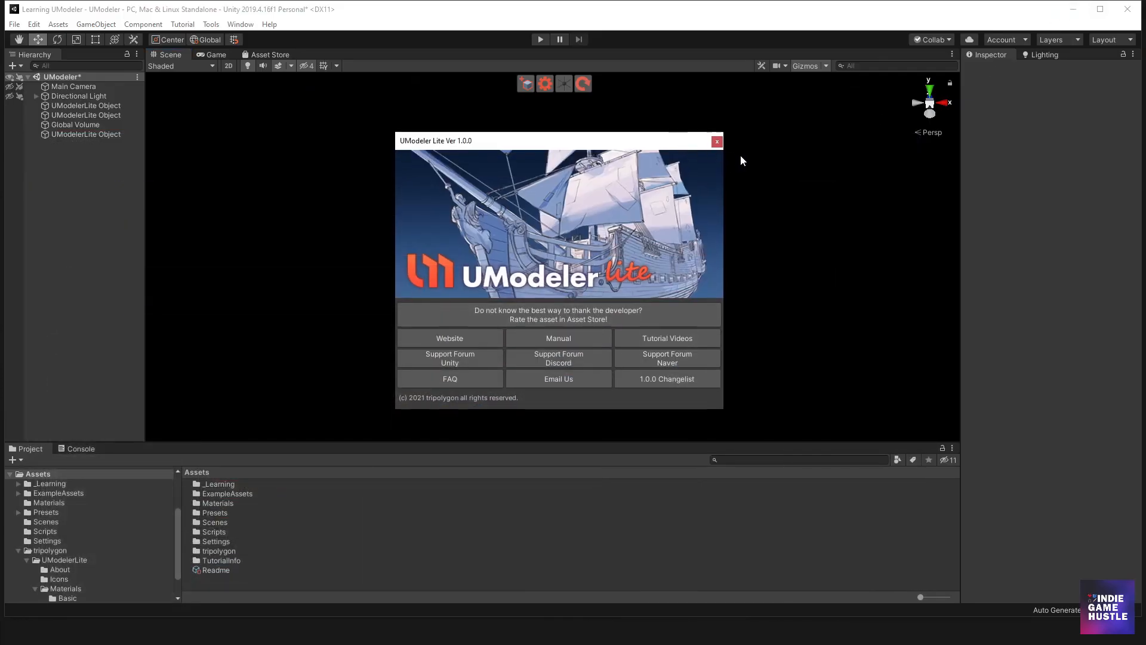
Dismiss the About window, add a new UModeler object and set movement snap to World Grid
{"action": "left_click", "coordinate": [715, 141]}
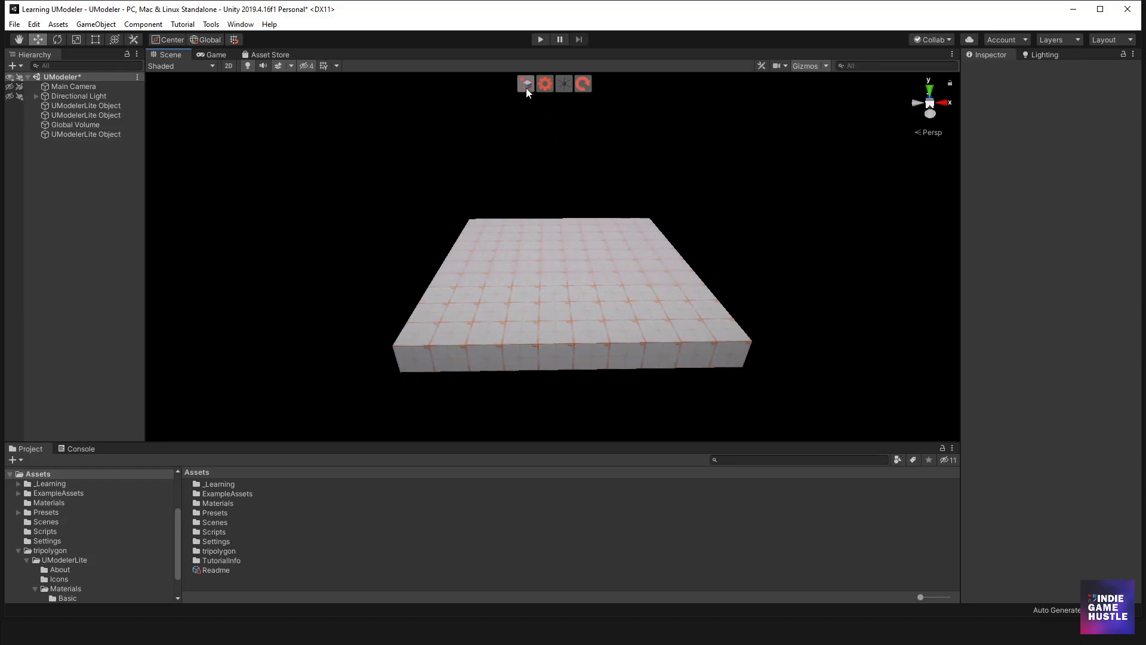
{"action": "left_click", "coordinate": [524, 84]}
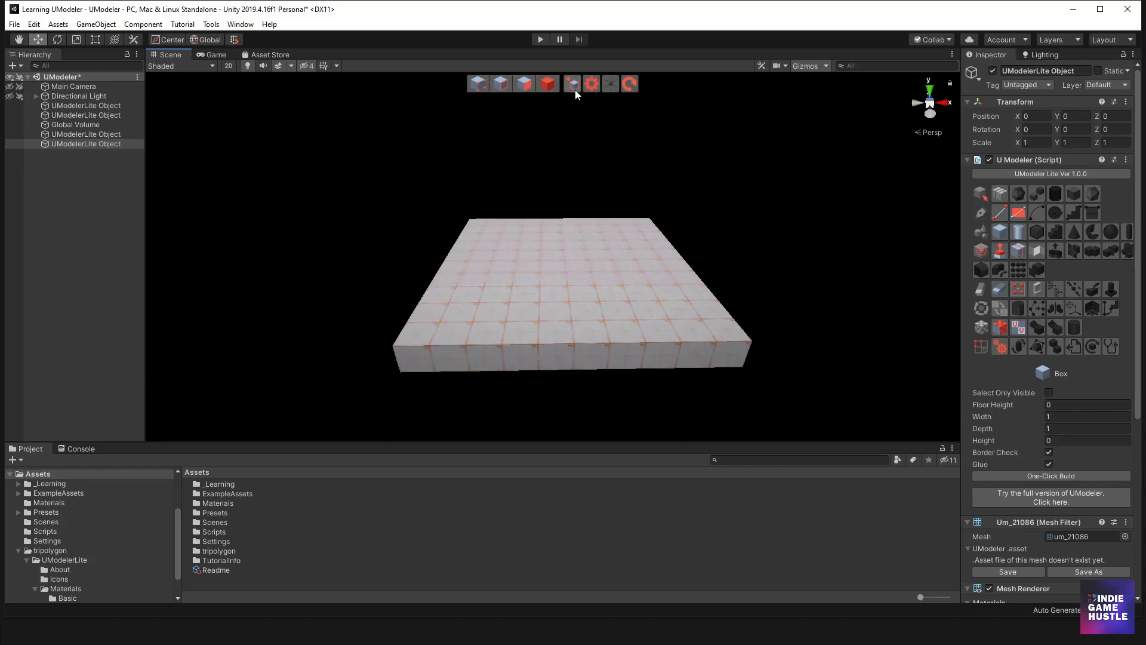
{"action": "left_click", "coordinate": [592, 83]}
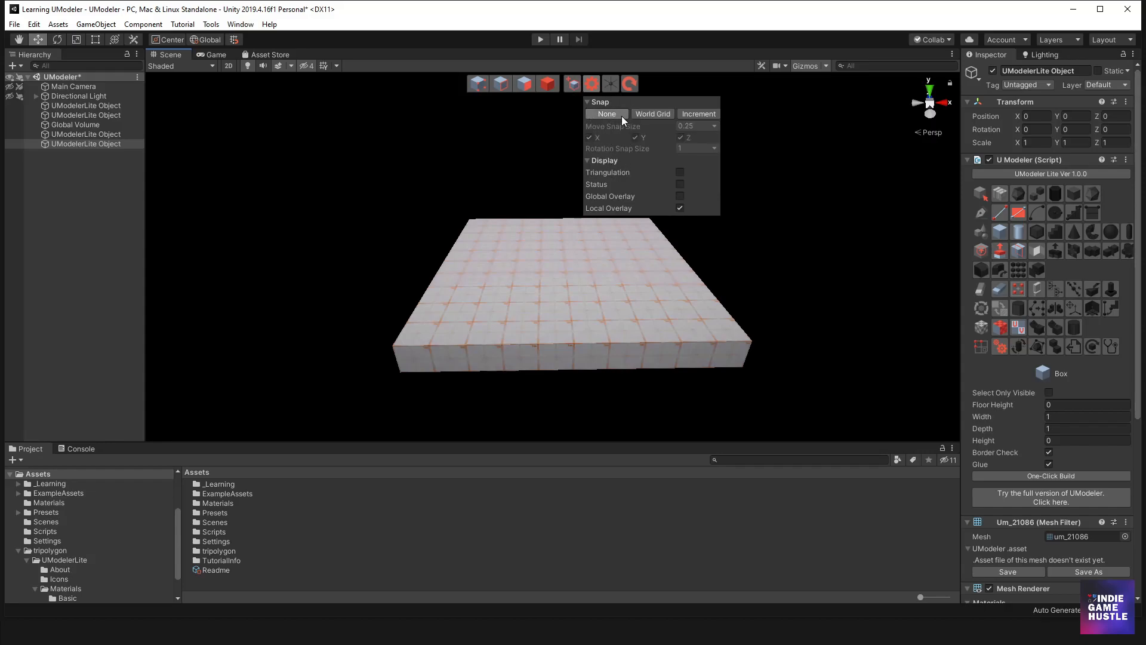
{"action": "left_click", "coordinate": [652, 114]}
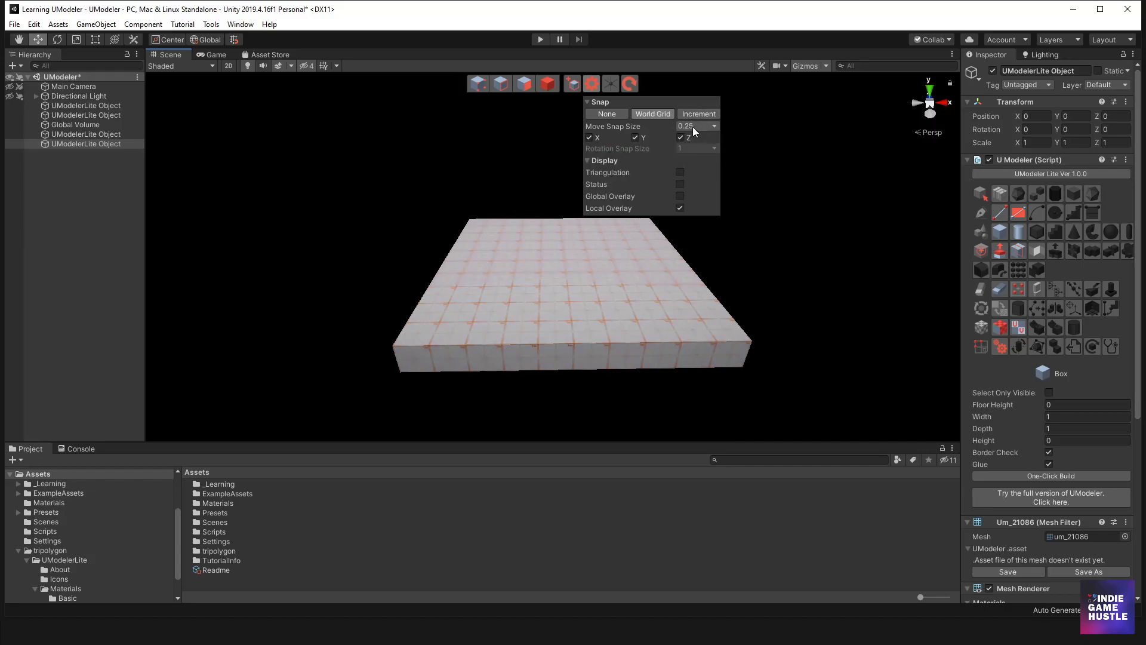
{"action": "left_click", "coordinate": [711, 125]}
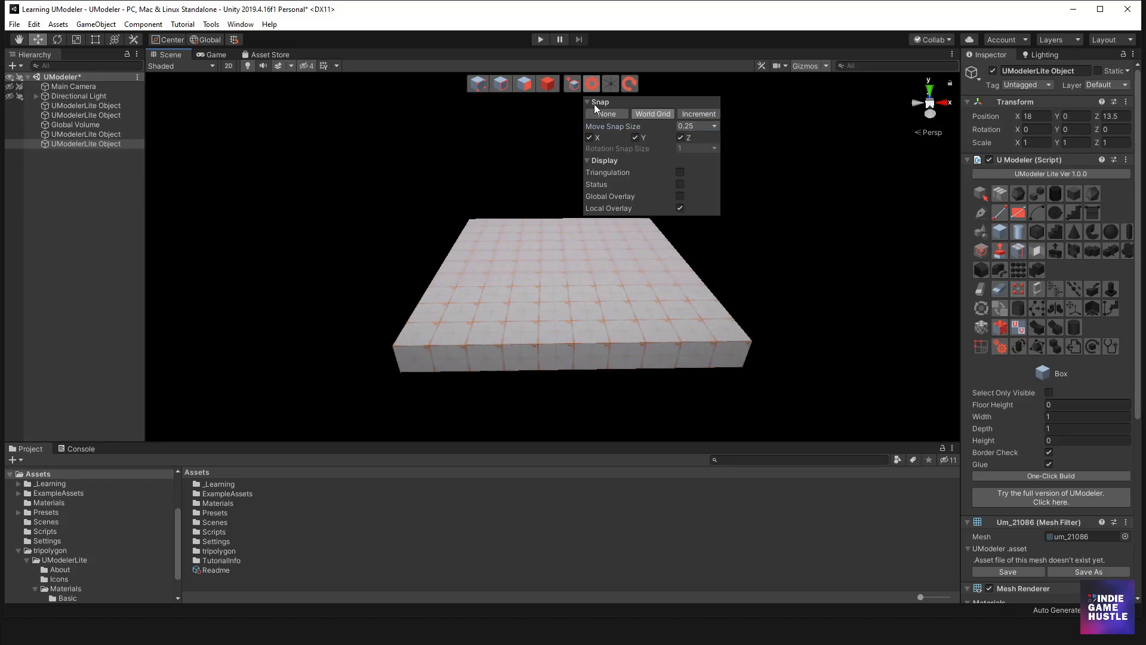
{"action": "mouse_move", "coordinate": [611, 84]}
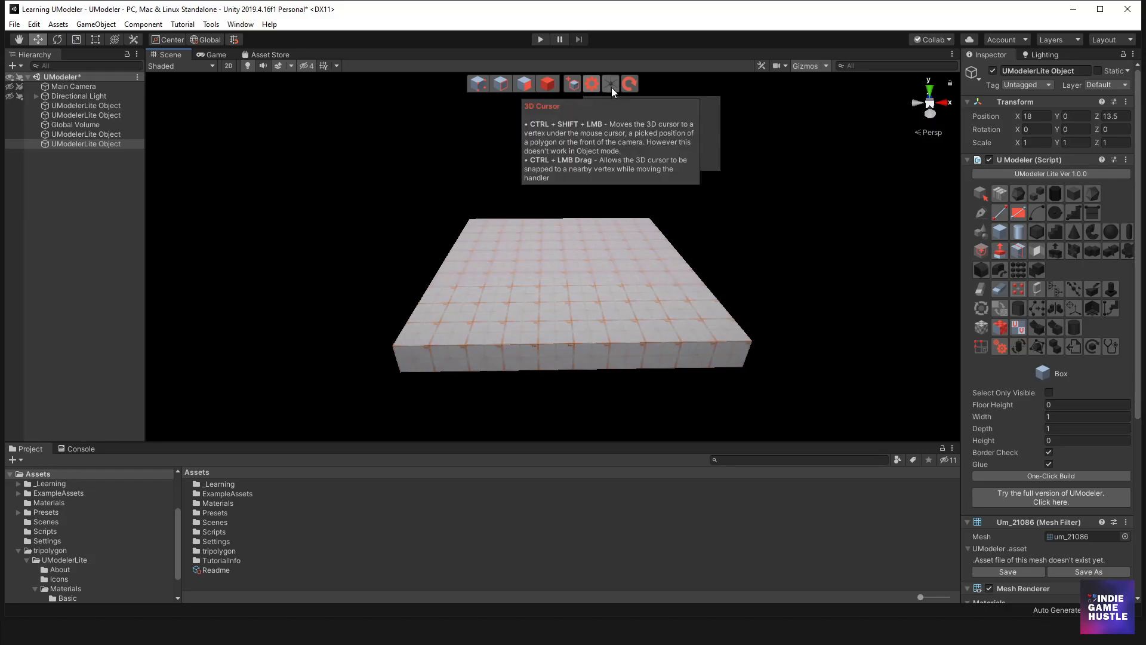
Collapse and reopen the snap settings, then return to the Object tool
{"action": "left_click", "coordinate": [591, 84]}
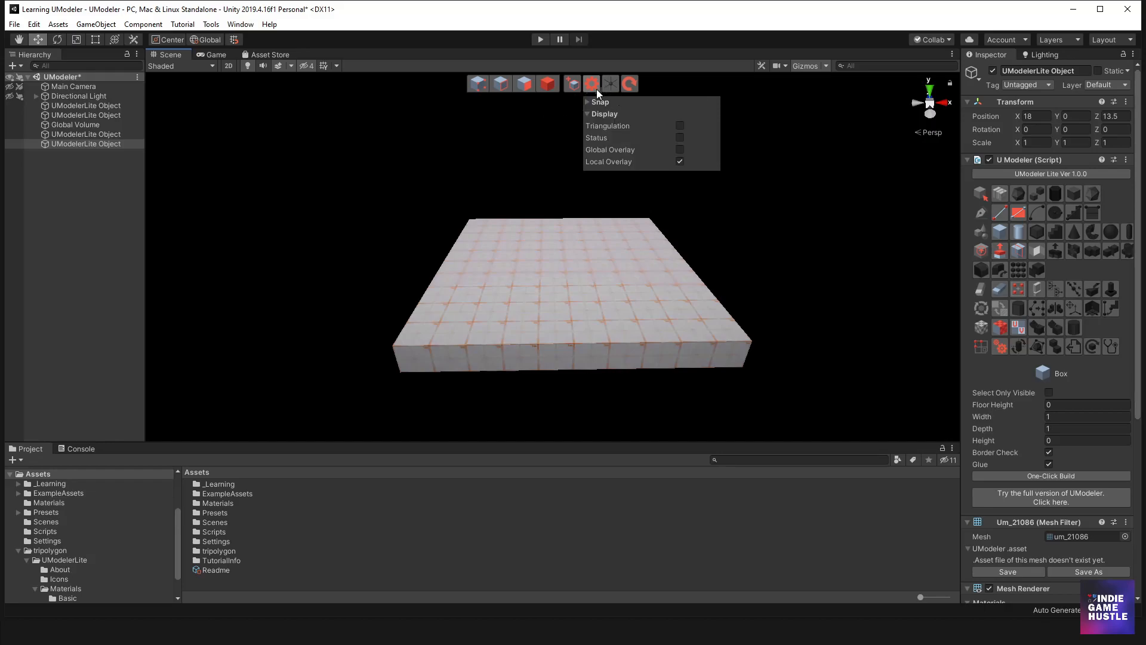
{"action": "mouse_move", "coordinate": [522, 197]}
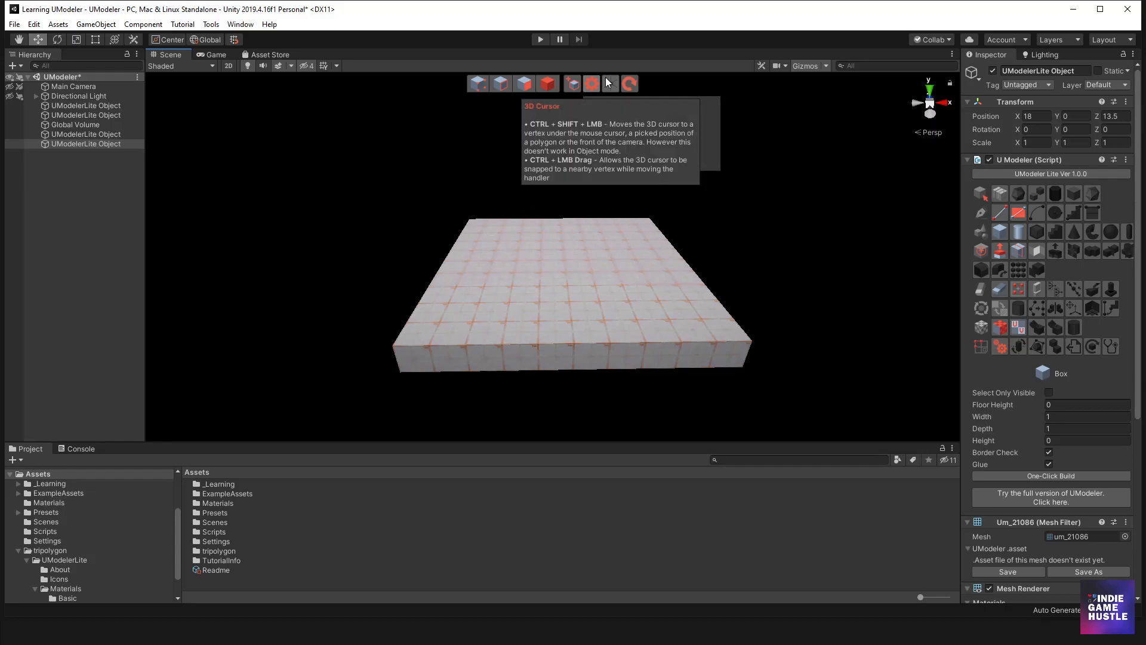
{"action": "left_click", "coordinate": [610, 84]}
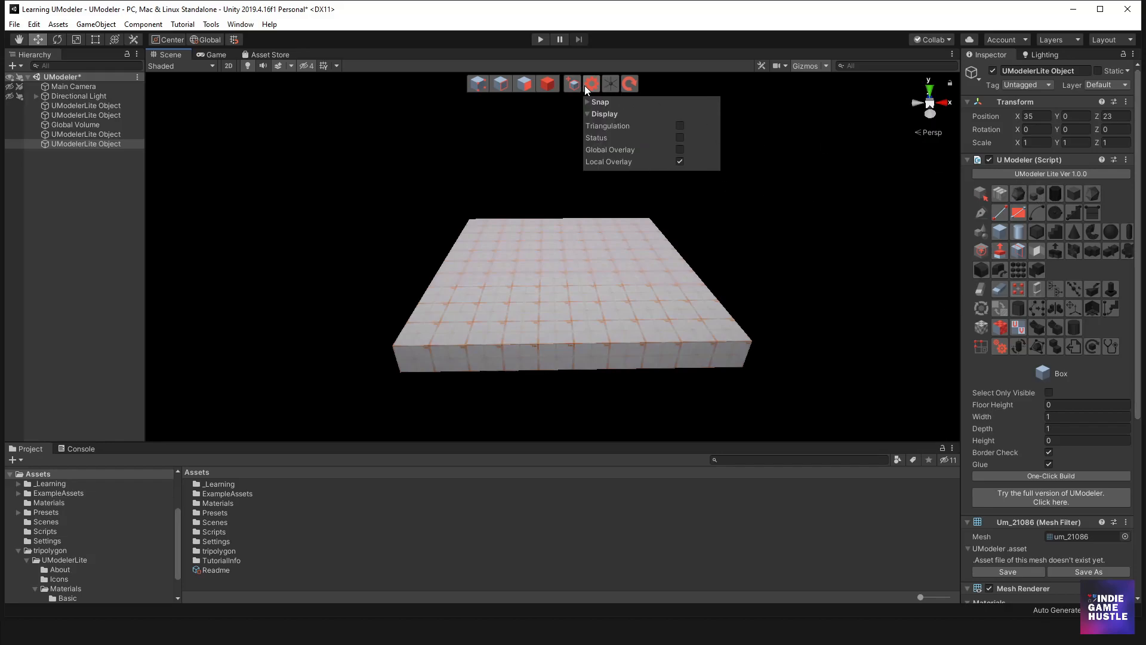
{"action": "left_click", "coordinate": [591, 84]}
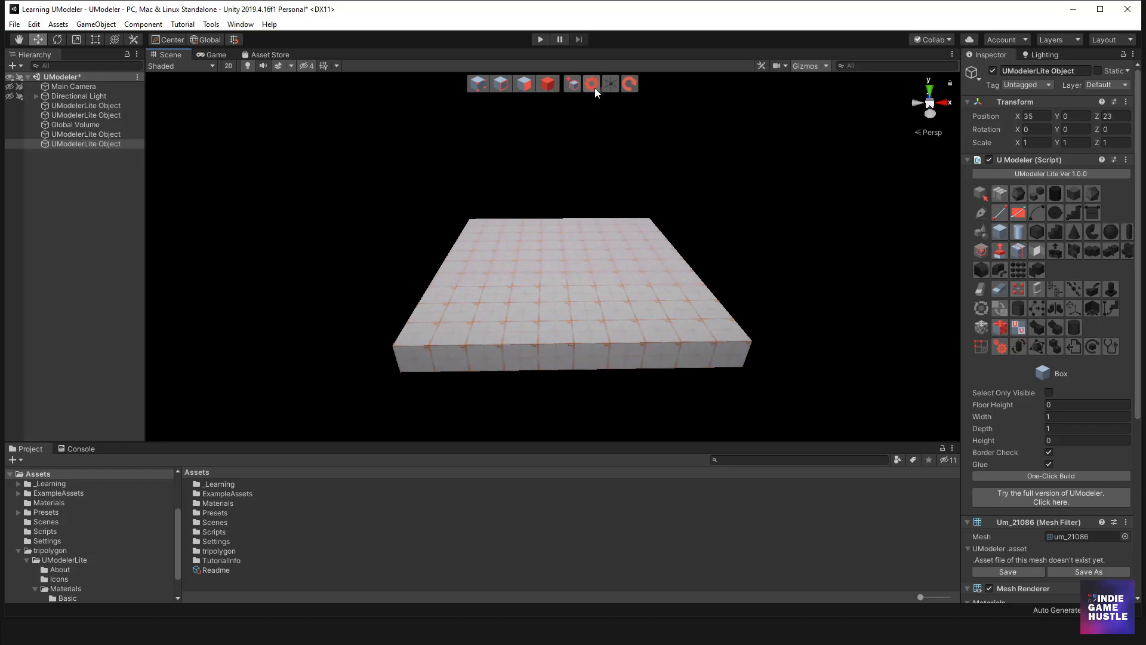
{"action": "left_click", "coordinate": [591, 84]}
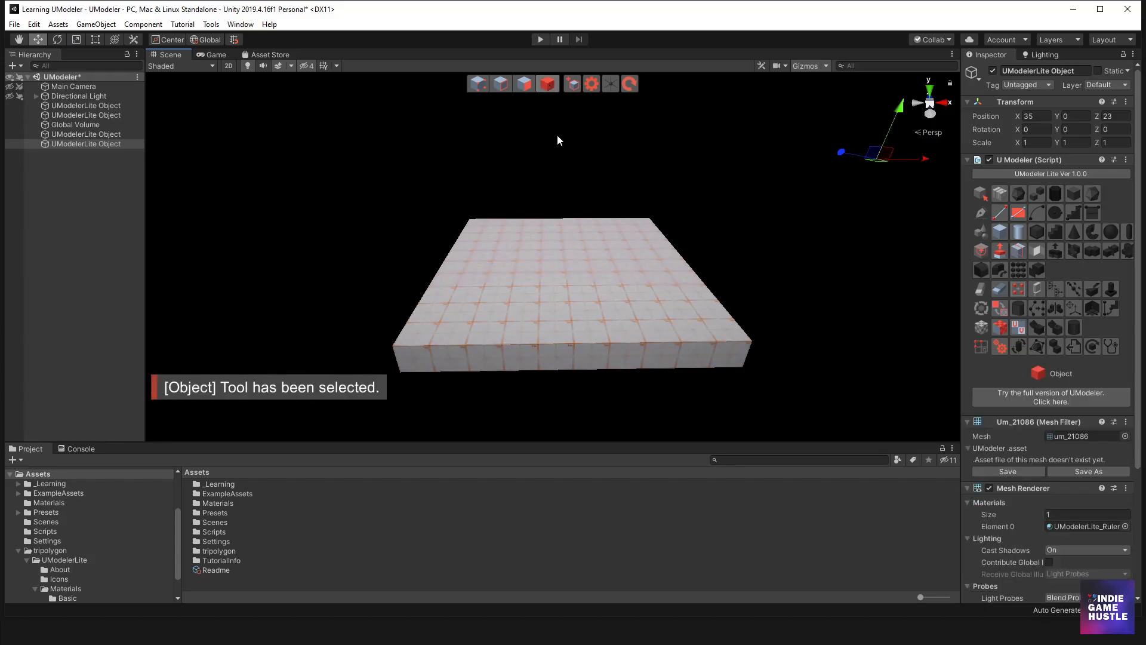
{"action": "mouse_move", "coordinate": [585, 255]}
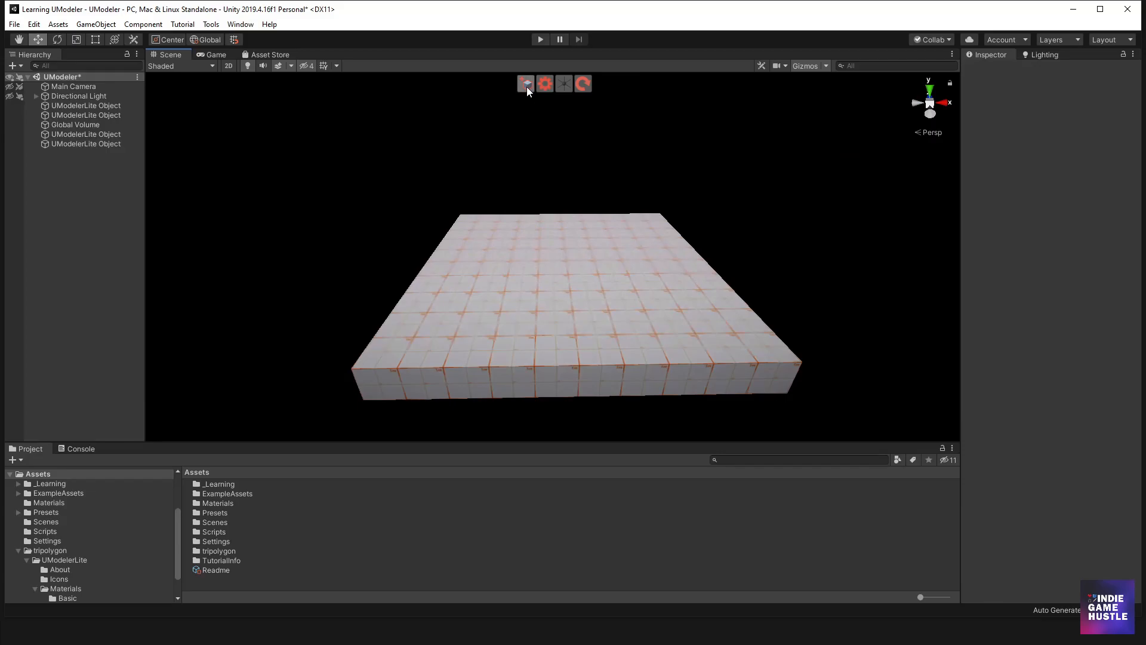
Create a new UModeler object and build a confirmed box three units tall on the platform
{"action": "left_click", "coordinate": [86, 153]}
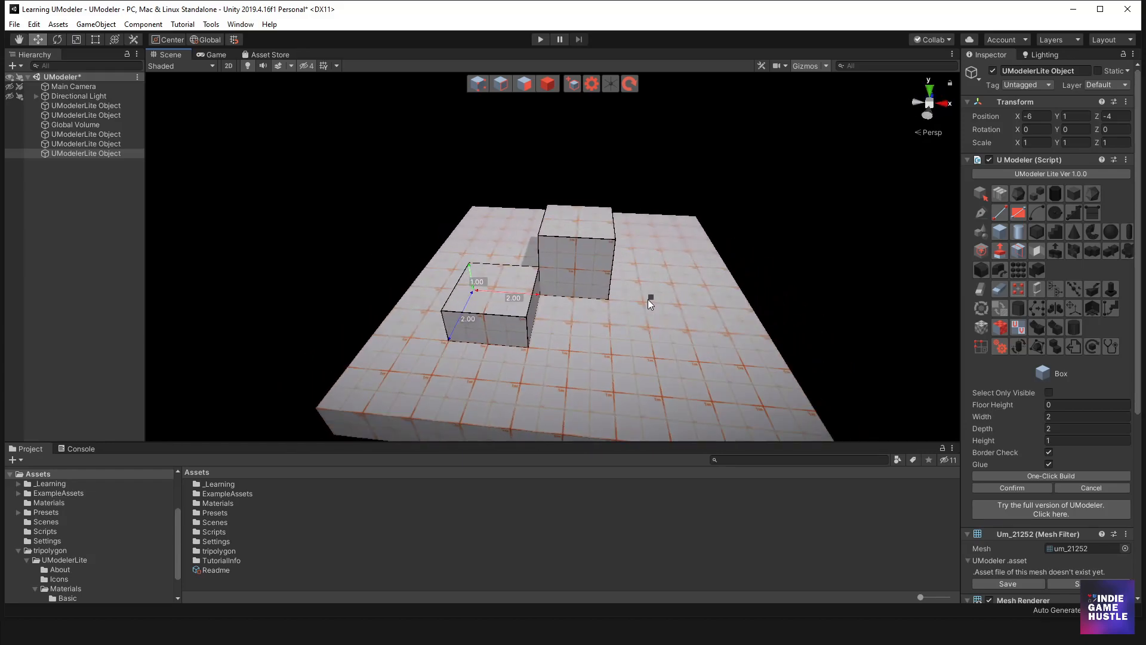
{"action": "left_click_drag", "start_coordinate": [644, 303], "coordinate": [757, 395]}
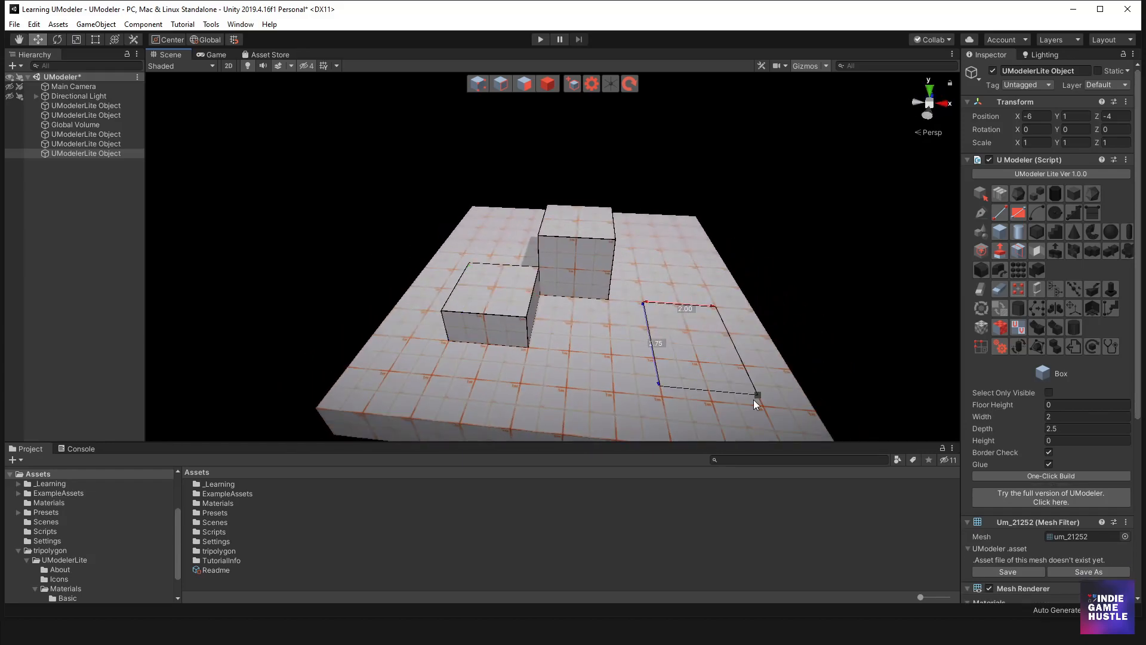
{"action": "left_click_drag", "start_coordinate": [757, 396], "coordinate": [833, 292]}
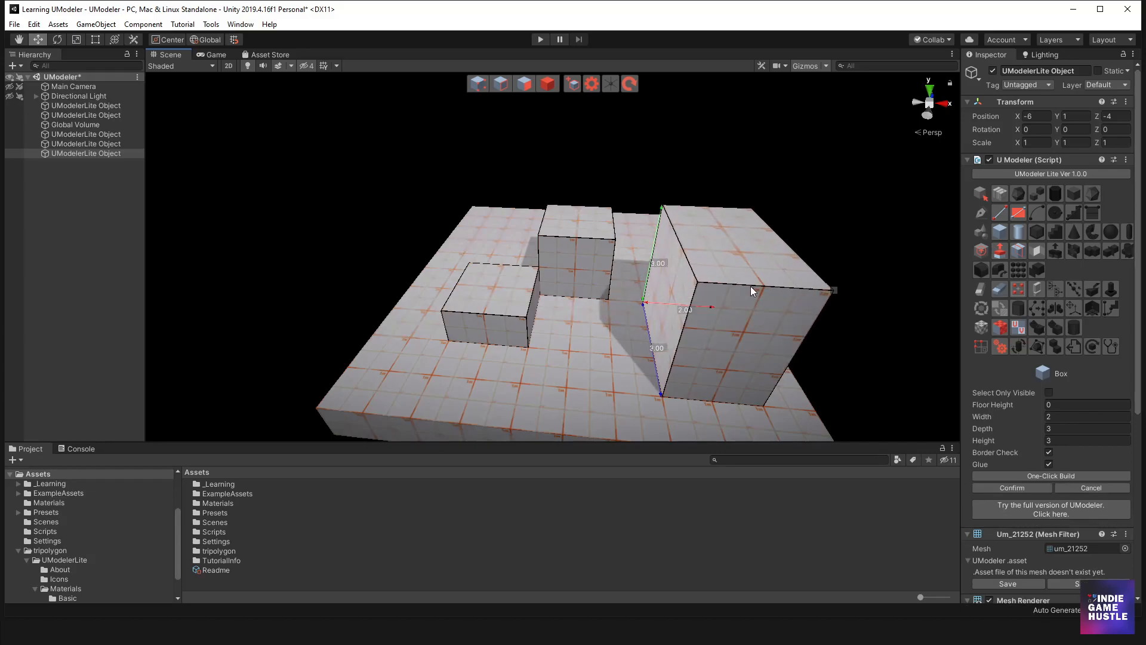
{"action": "left_click", "coordinate": [547, 83]}
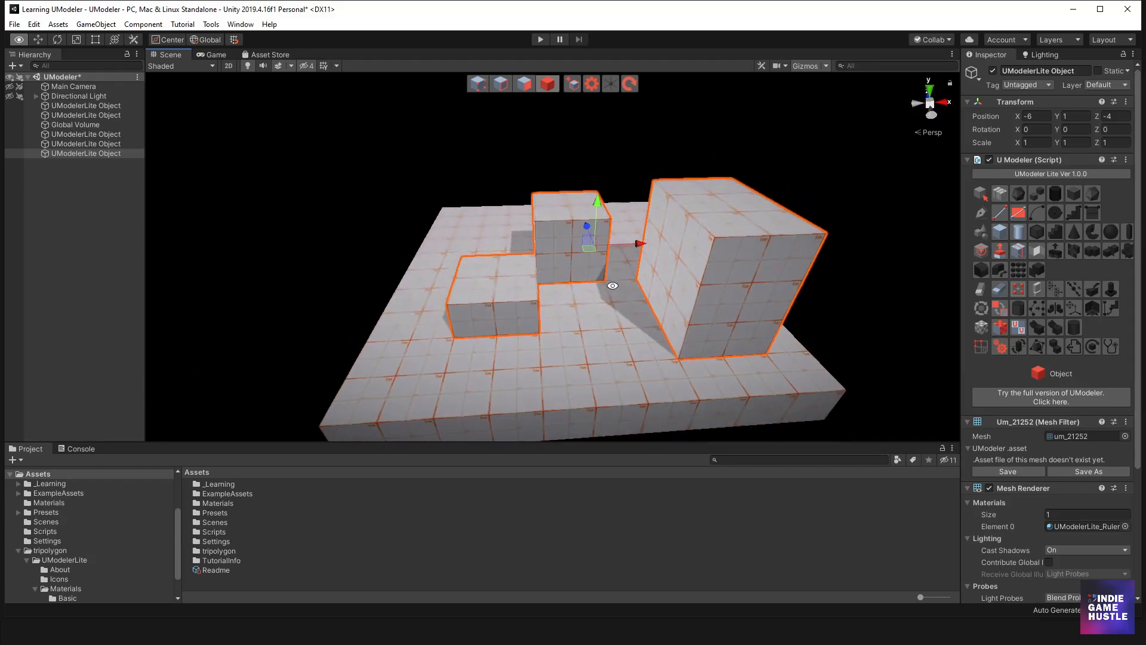
{"action": "left_click_drag", "start_coordinate": [613, 285], "coordinate": [650, 264]}
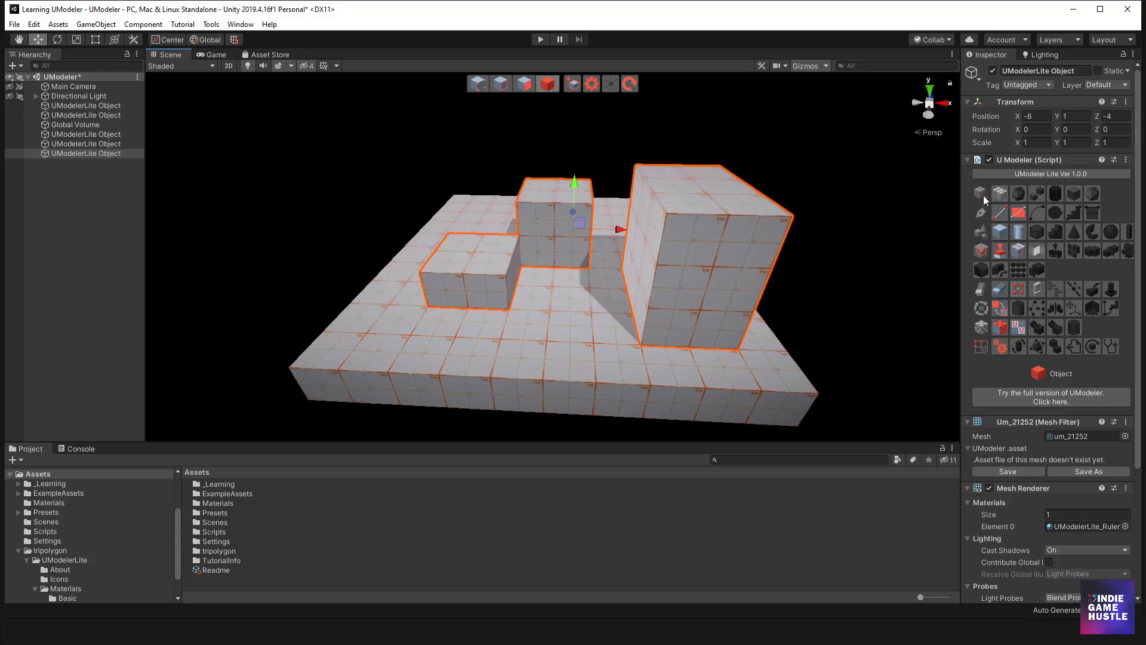
{"action": "mouse_move", "coordinate": [1058, 203]}
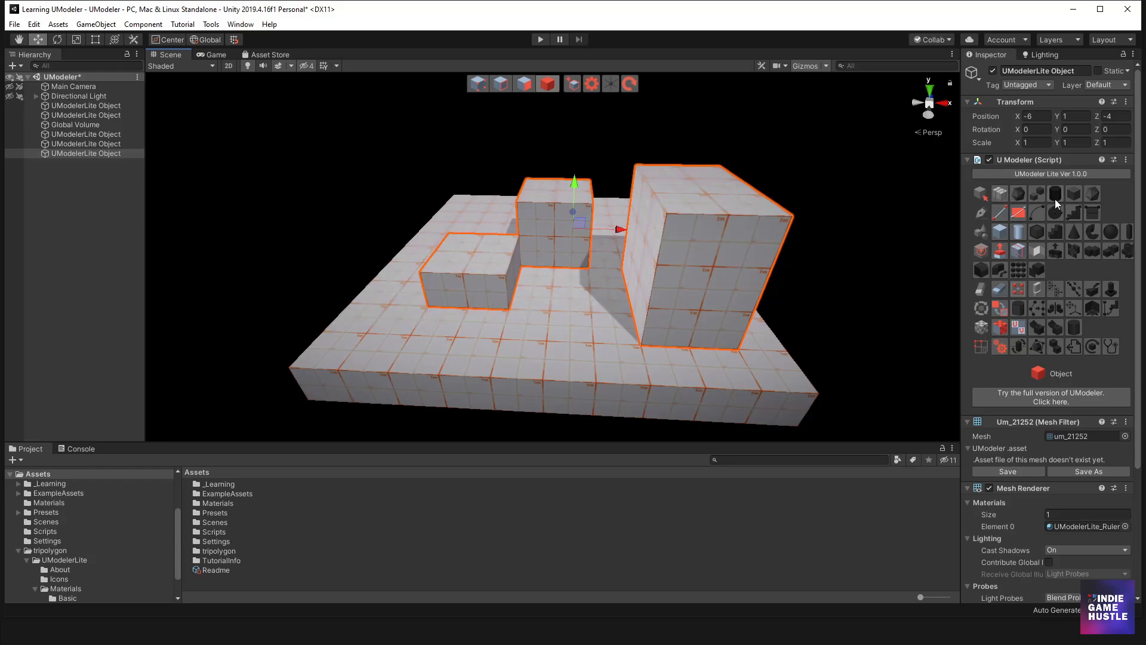
{"action": "mouse_move", "coordinate": [1075, 193]}
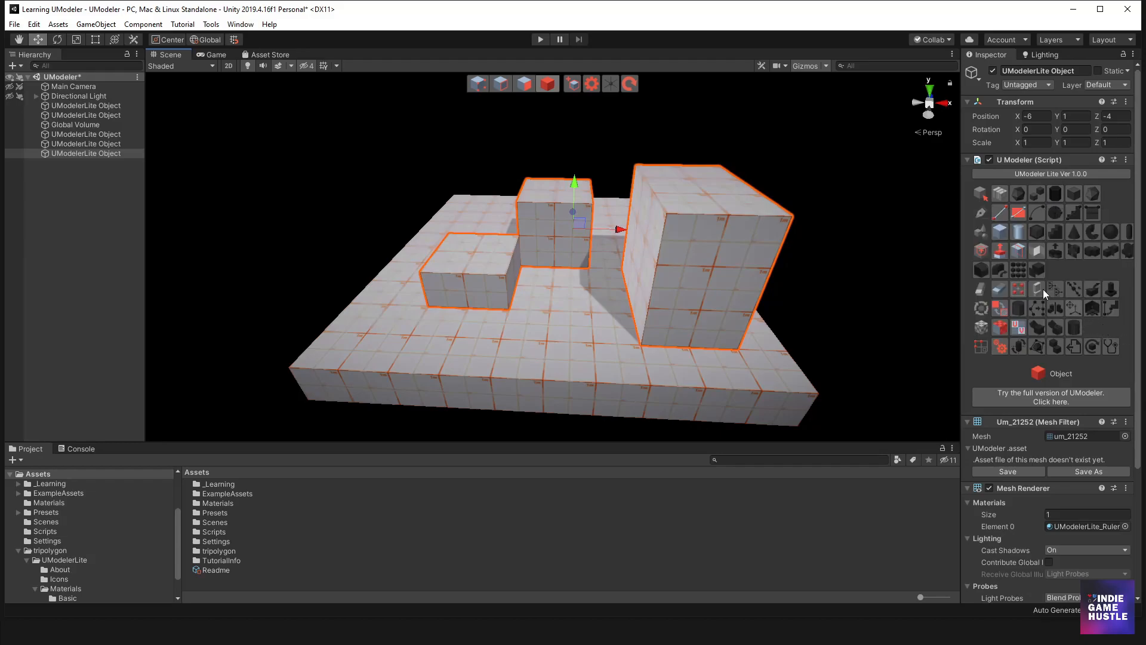
{"action": "mouse_move", "coordinate": [1000, 194]}
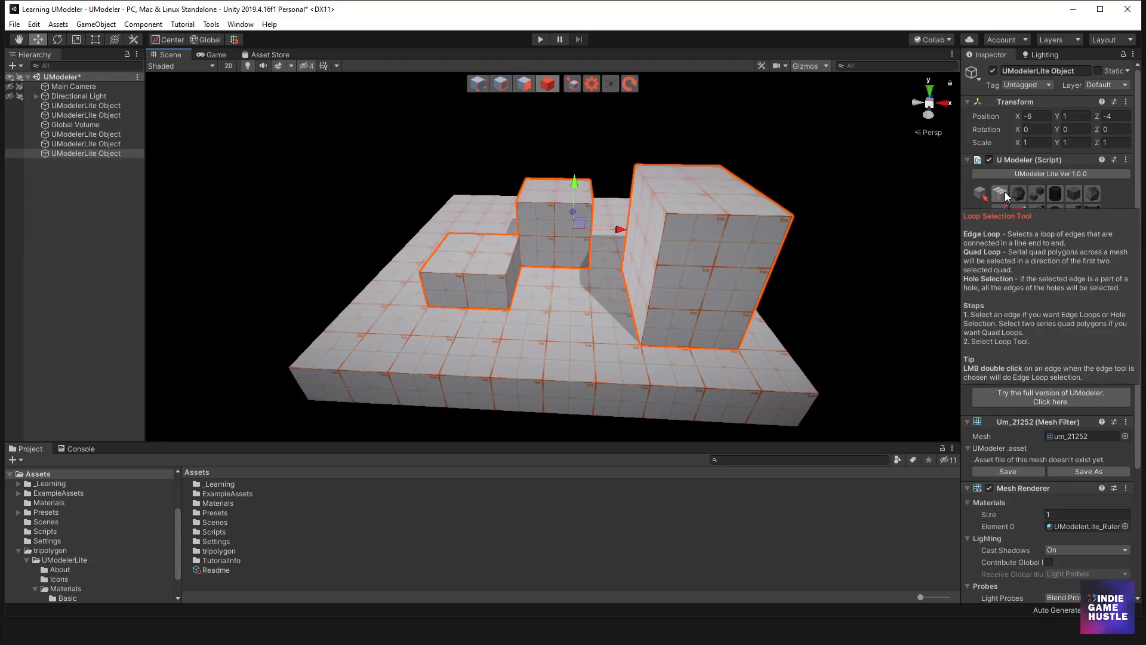
Browse the UModeler tool palette tooltips such as Loop Selection
{"action": "left_click", "coordinate": [998, 194]}
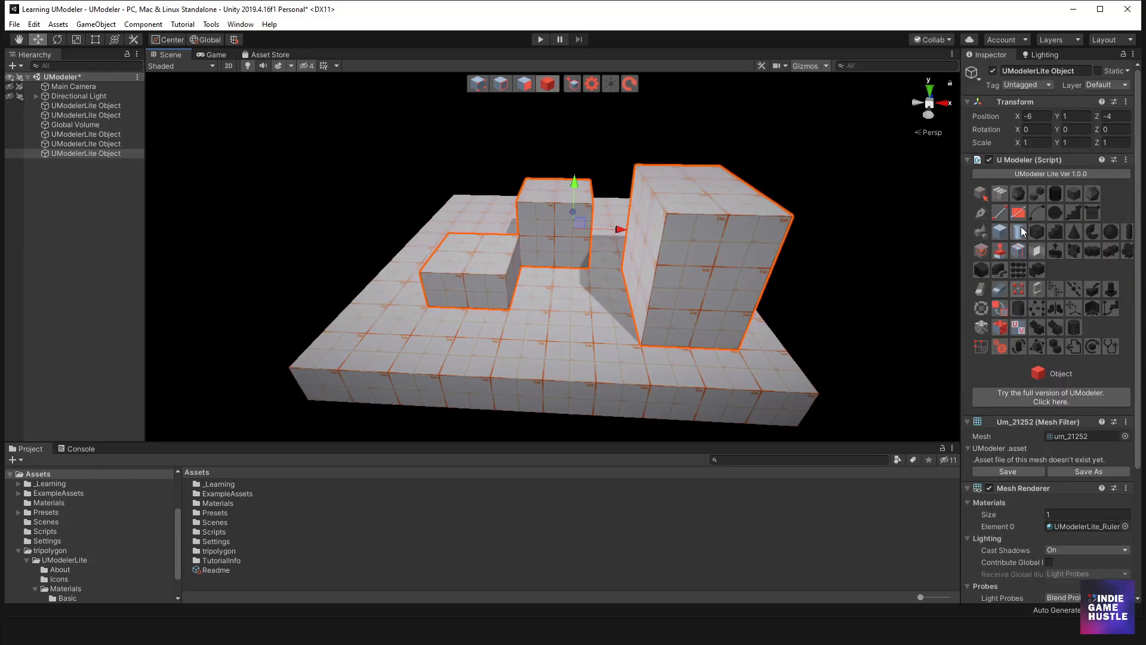
{"action": "mouse_move", "coordinate": [602, 212]}
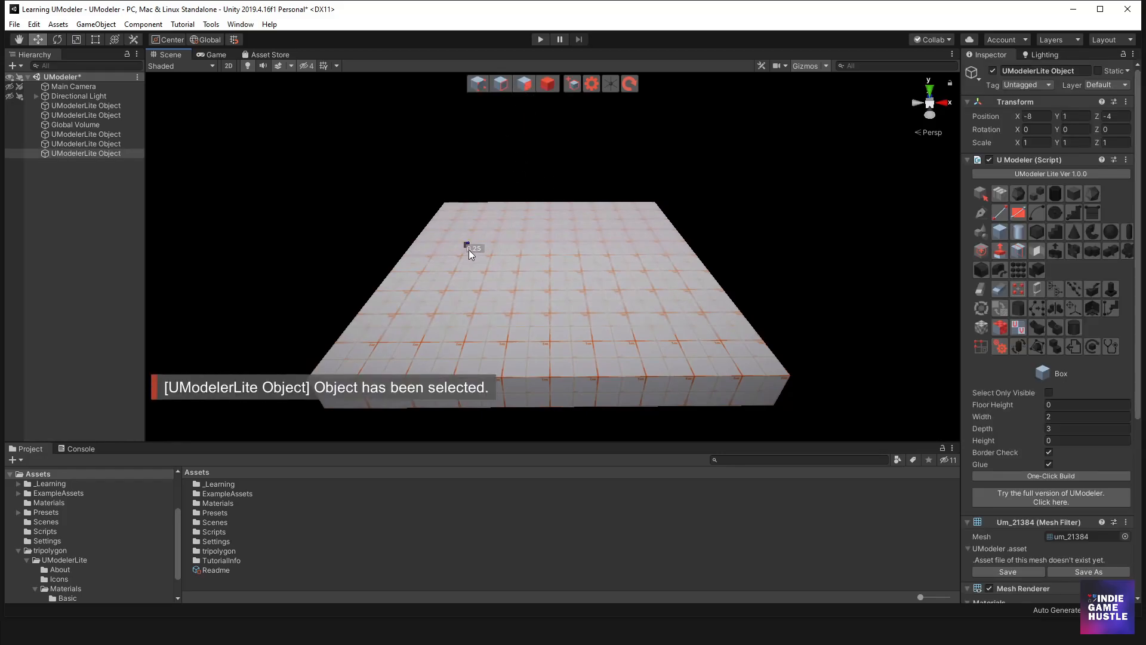
Draw a wall-sized box and cut a window face with a slanted corner using the Line tool
{"action": "left_click_drag", "start_coordinate": [469, 246], "coordinate": [633, 252]}
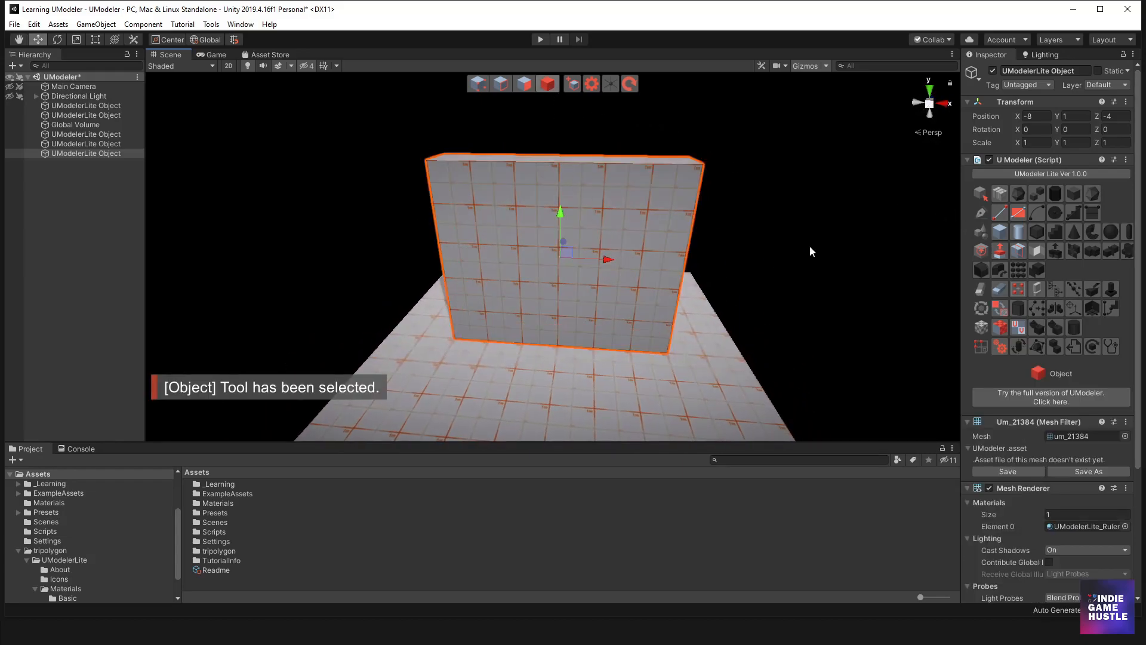
{"action": "mouse_move", "coordinate": [1019, 213]}
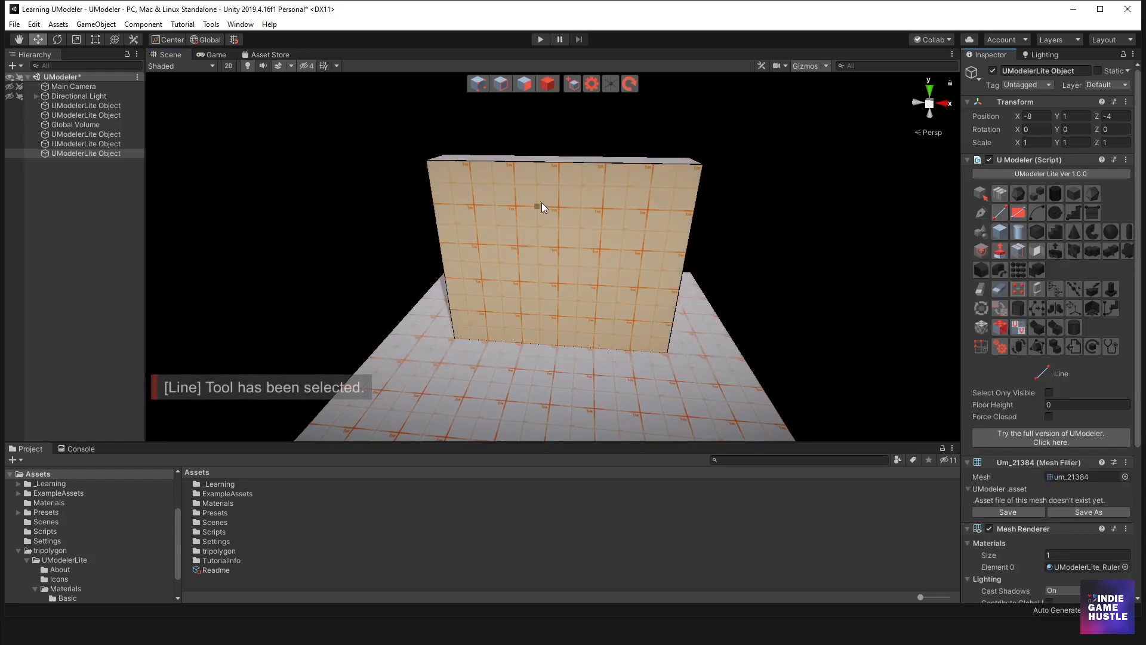
{"action": "left_click", "coordinate": [476, 246]}
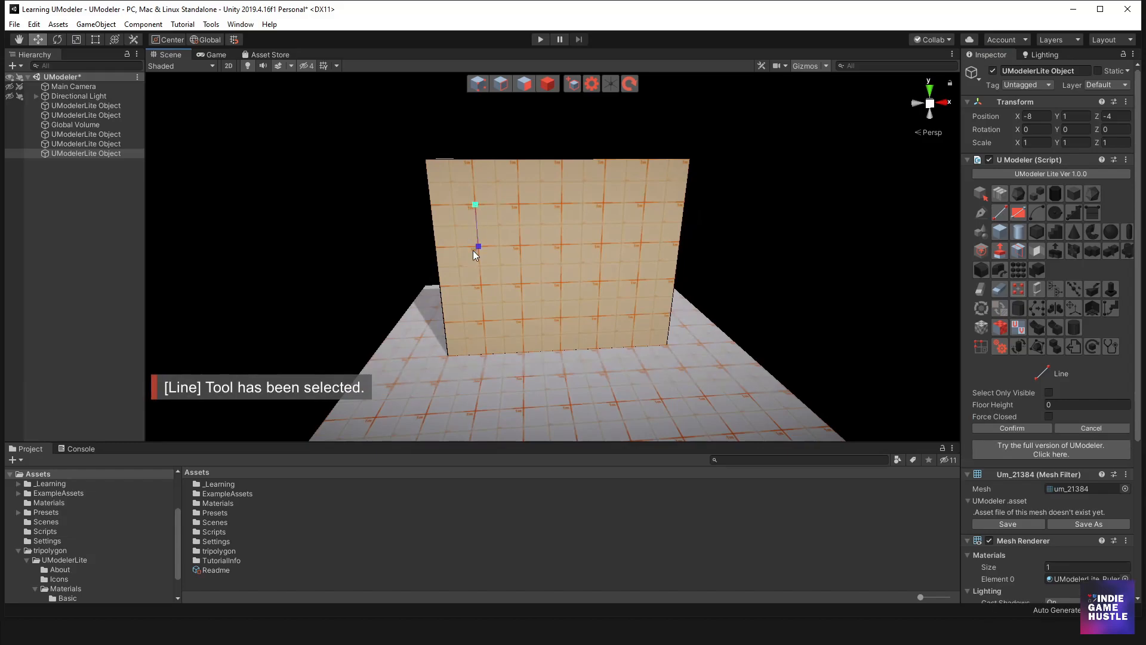
{"action": "left_click", "coordinate": [541, 283]}
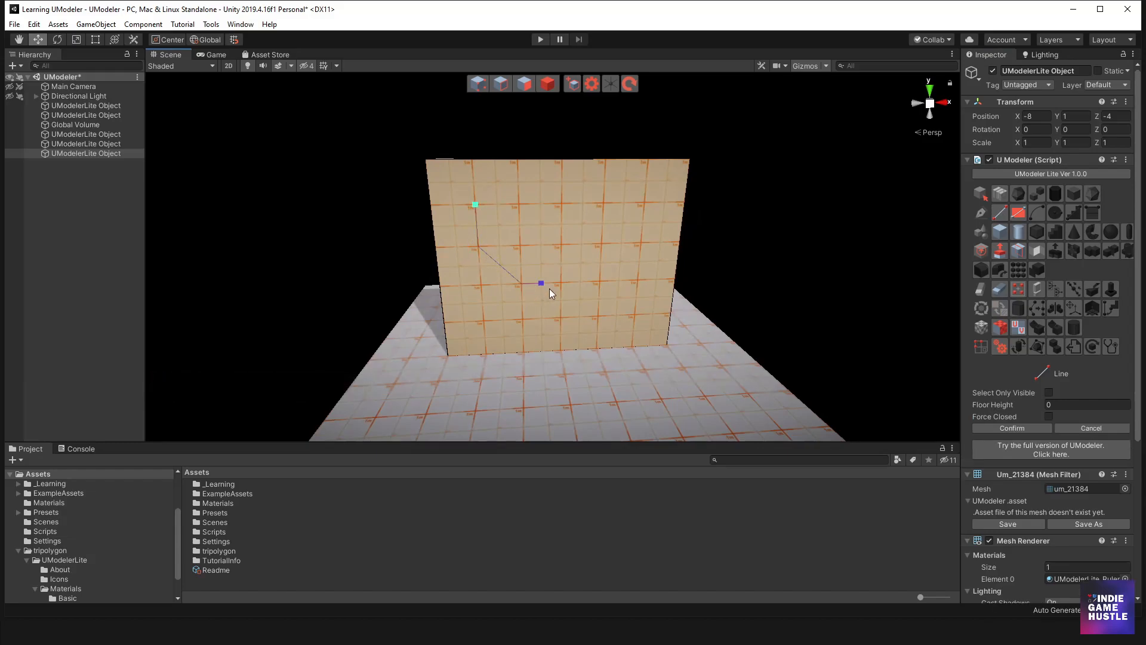
{"action": "left_click_drag", "start_coordinate": [541, 285], "coordinate": [551, 203]}
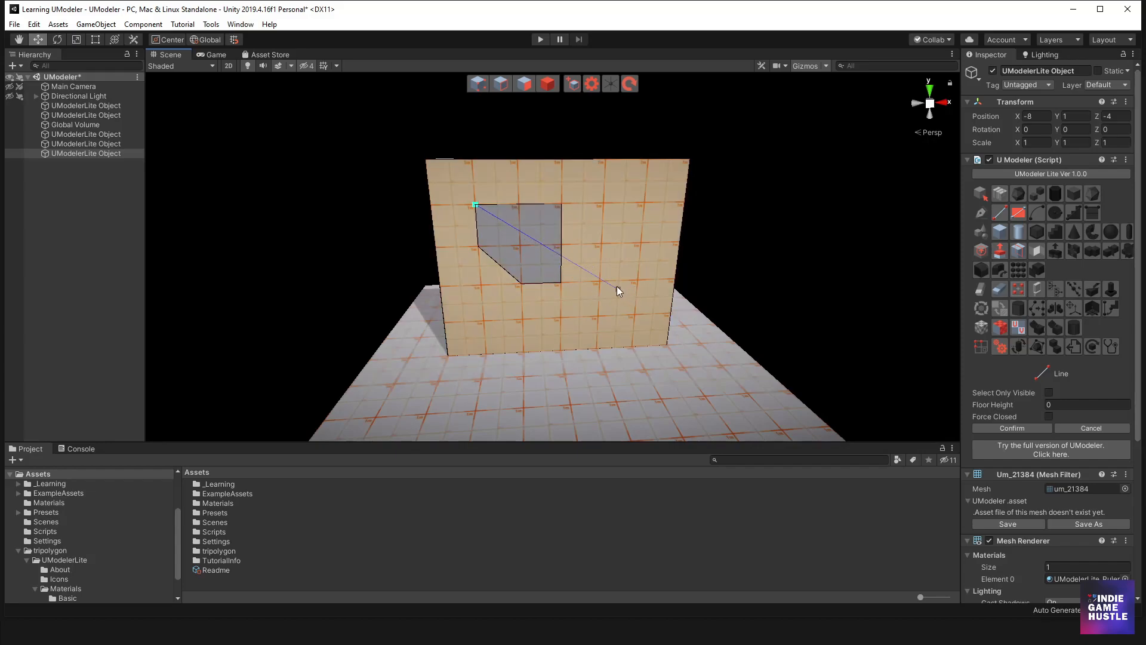
{"action": "key", "text": "Escape"}
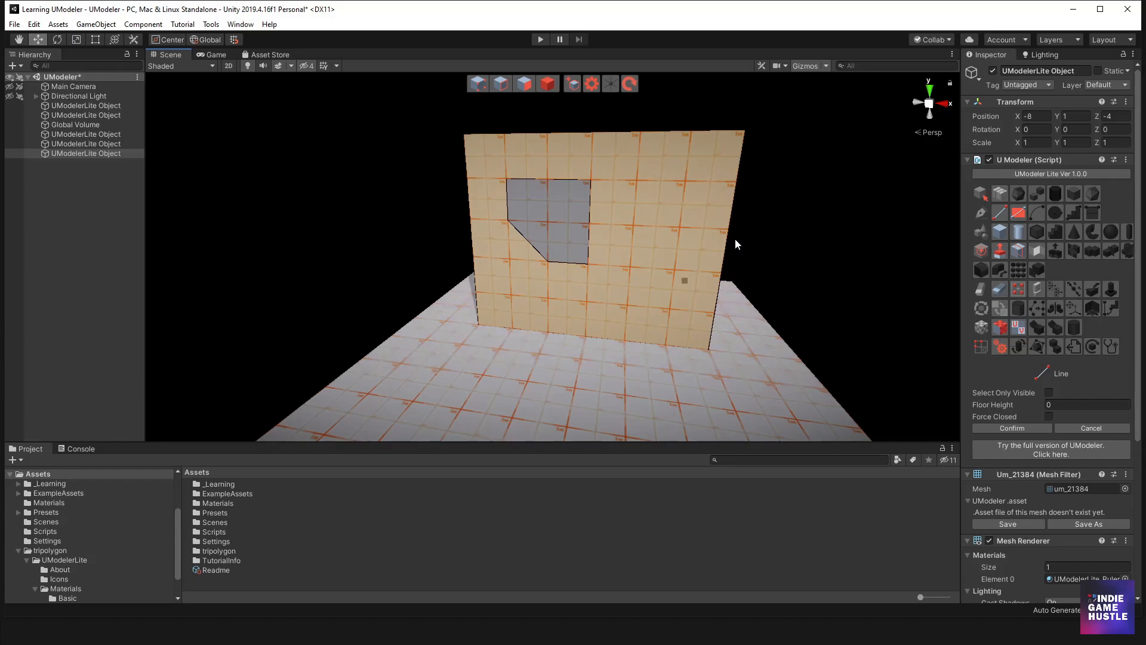
Switch to Polygon mode on the cut window face and orbit to view the wall front
{"action": "left_click", "coordinate": [524, 84]}
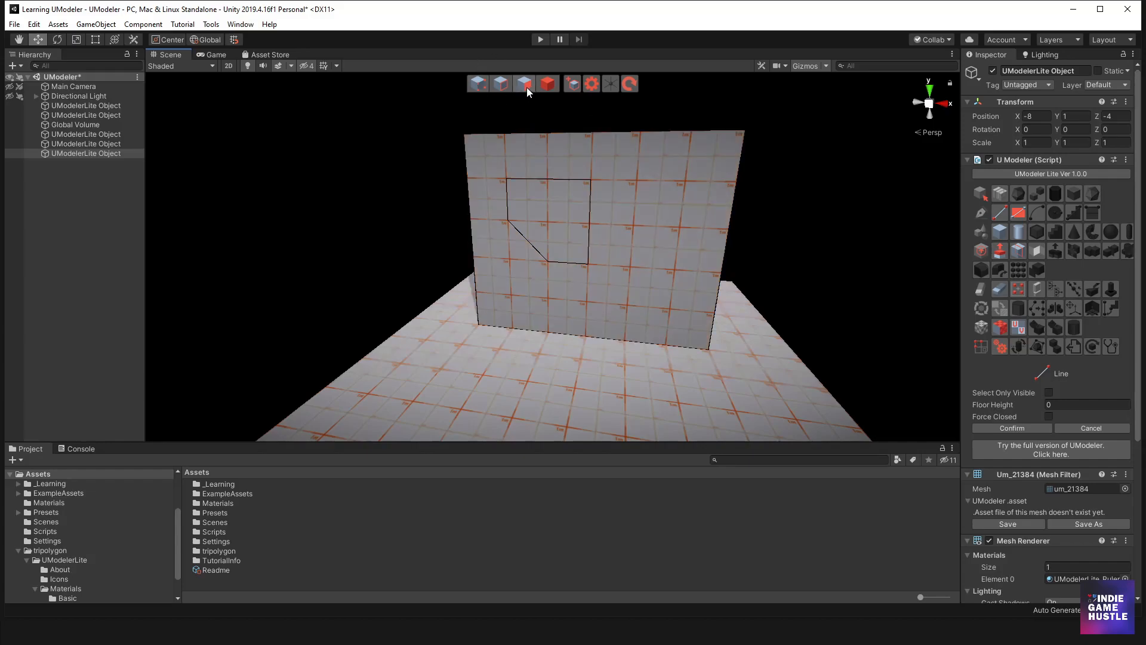
{"action": "left_click", "coordinate": [523, 84]}
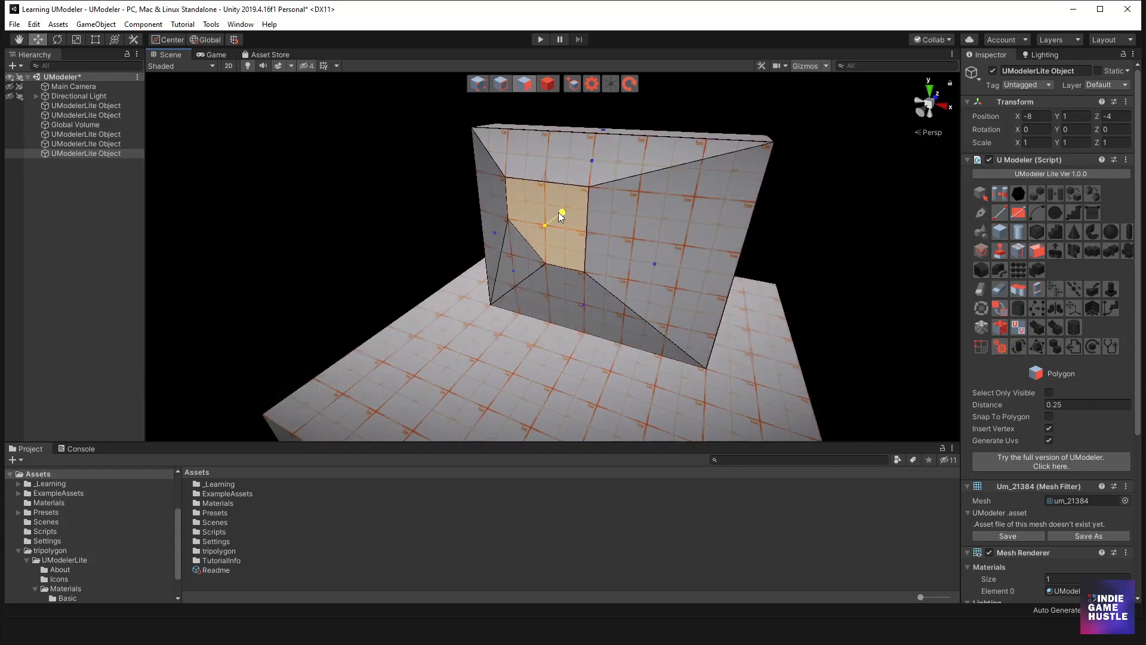
{"action": "left_click_drag", "start_coordinate": [559, 216], "coordinate": [558, 241]}
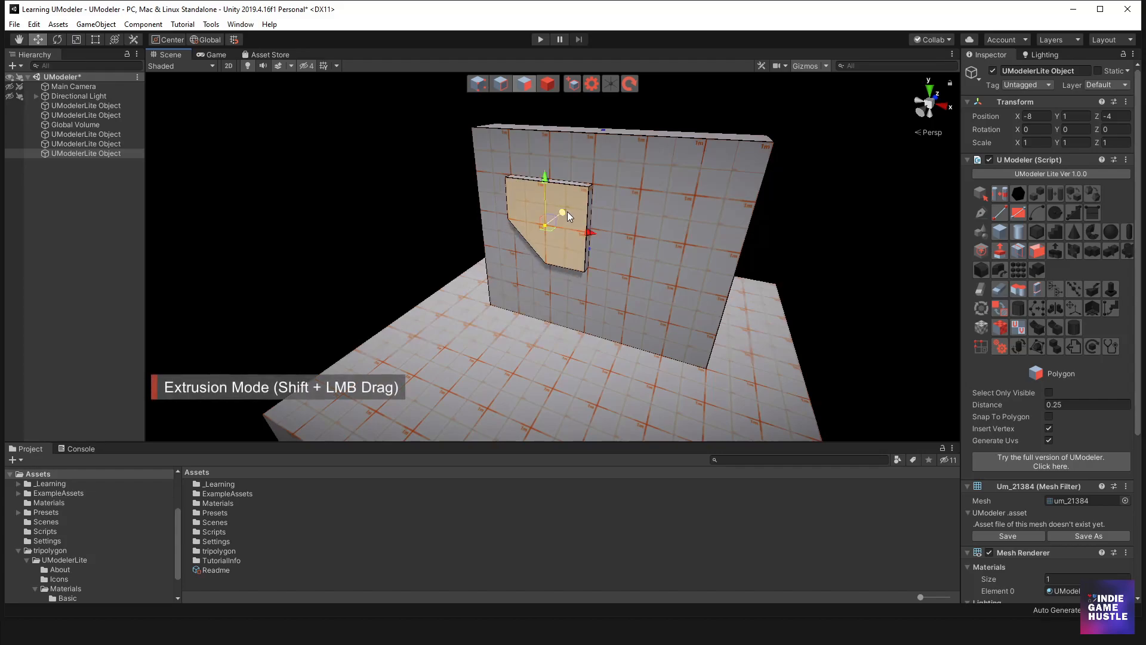
{"action": "left_click_drag", "start_coordinate": [545, 220], "coordinate": [568, 208]}
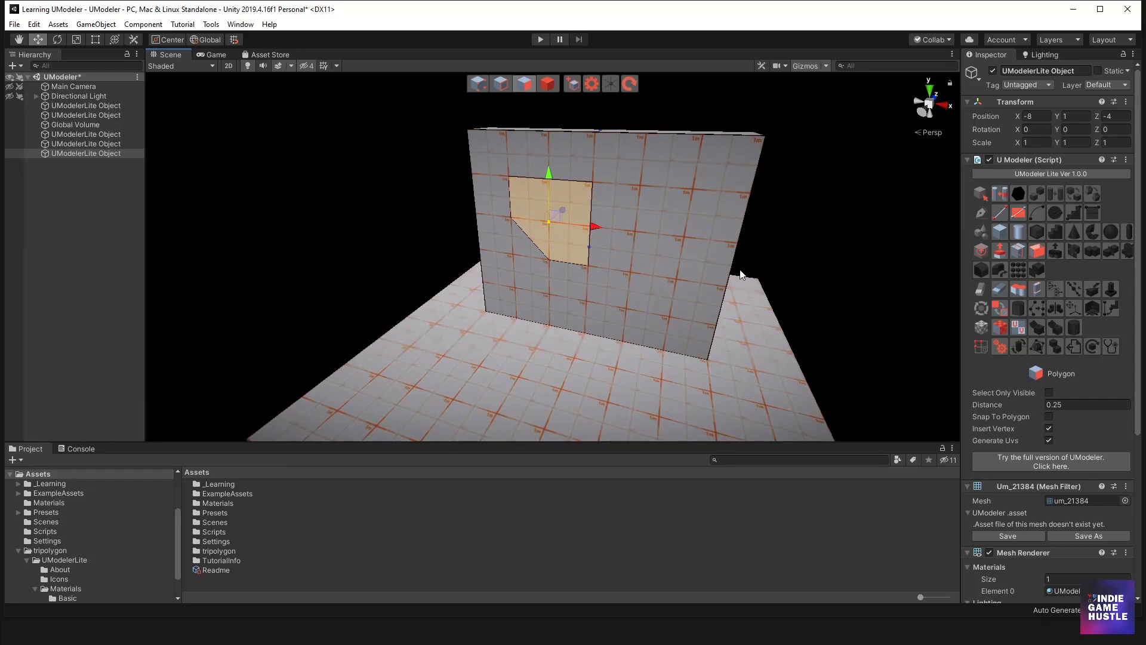
{"action": "mouse_move", "coordinate": [787, 223]}
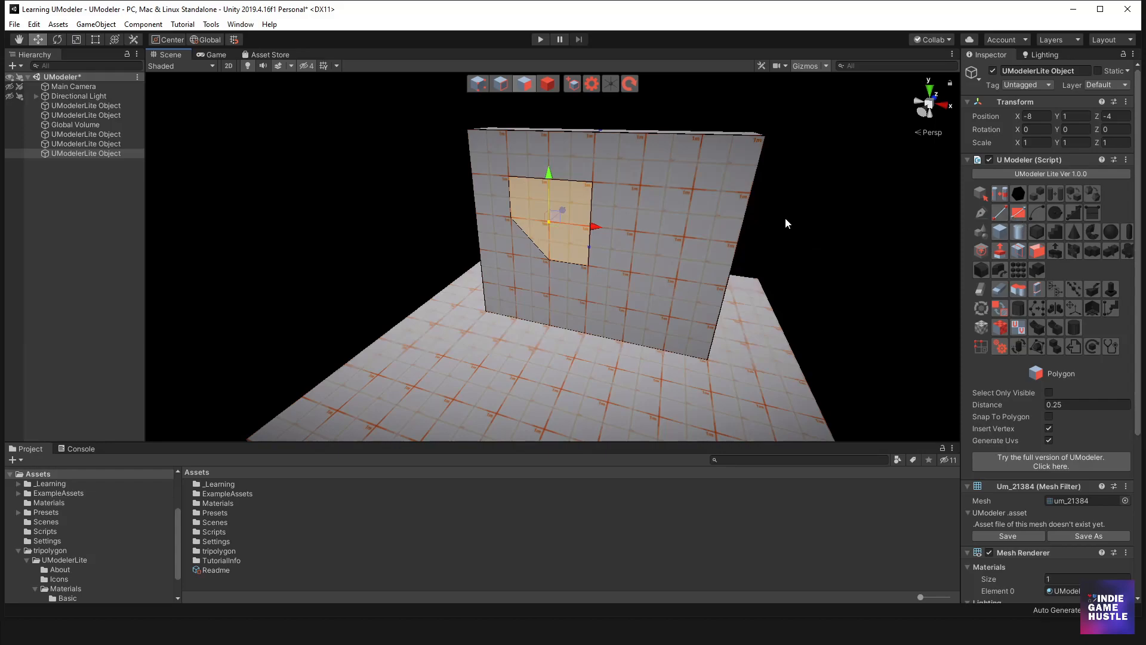
Deselect the window face and switch to the Box tool to mark a second window
{"action": "left_click", "coordinate": [1019, 212]}
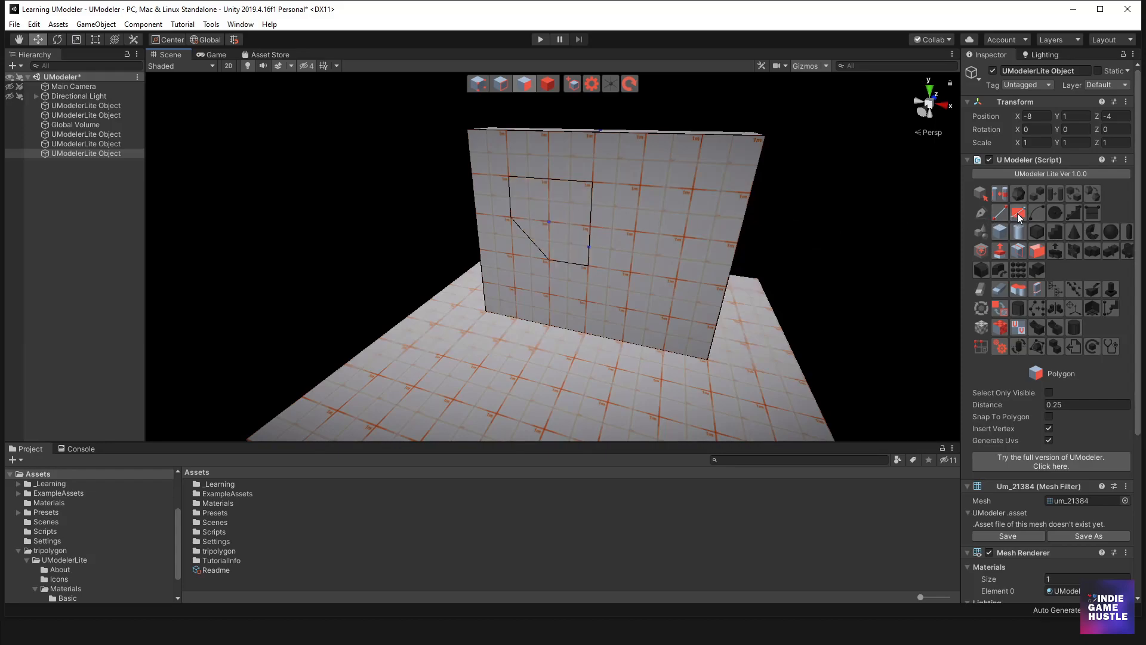
{"action": "left_click", "coordinate": [1018, 212]}
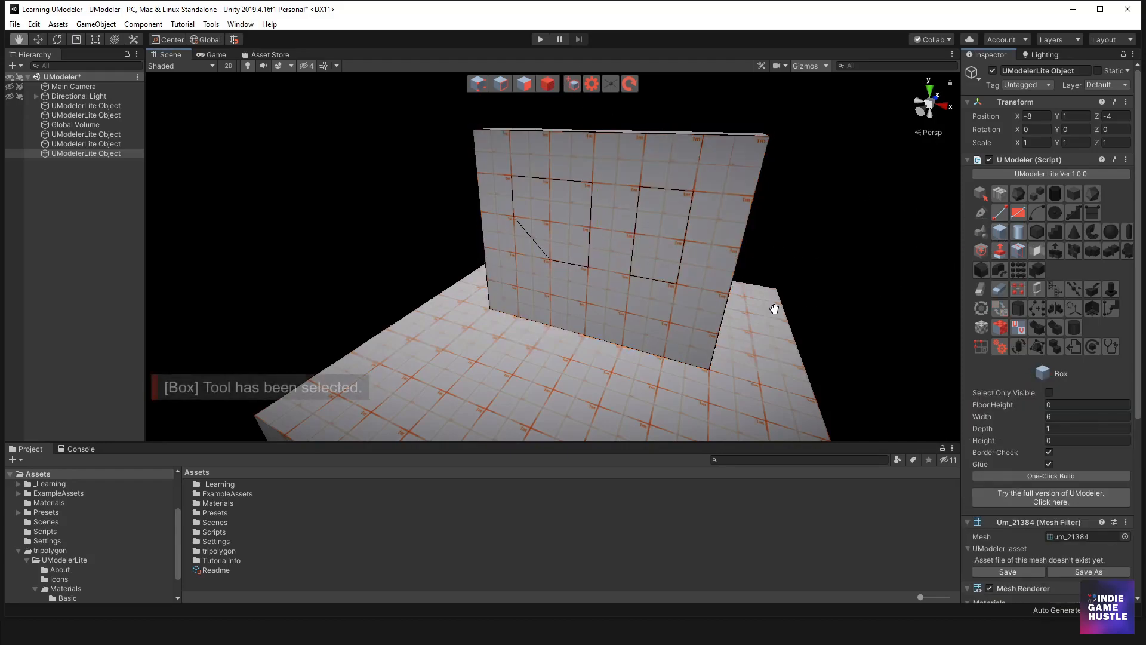
{"action": "left_click_drag", "start_coordinate": [479, 333], "coordinate": [487, 382]}
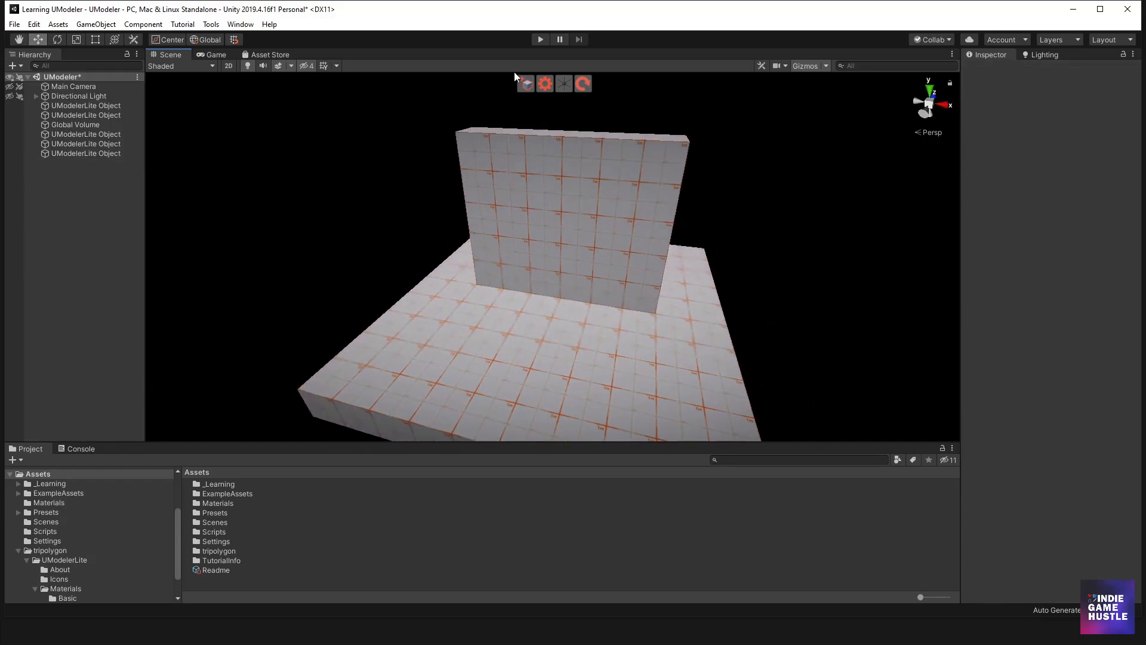
Build a new object of two stacked cylinders, the upper one thinner, then return to Object selection
{"action": "left_click", "coordinate": [86, 162]}
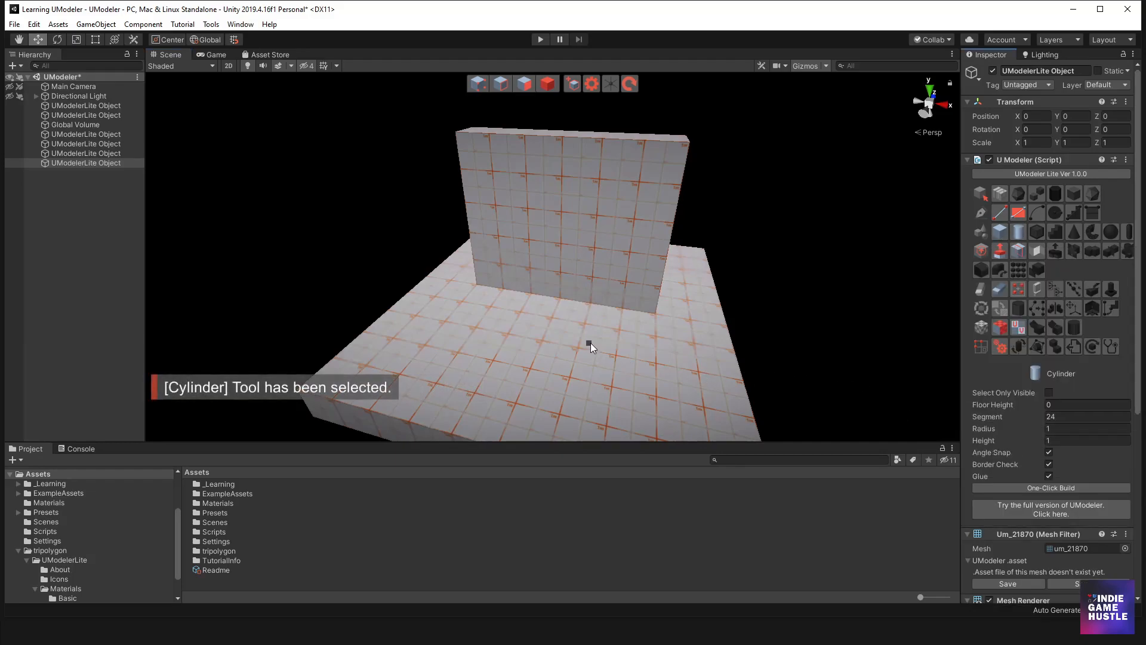
{"action": "left_click_drag", "start_coordinate": [566, 325], "coordinate": [614, 355]}
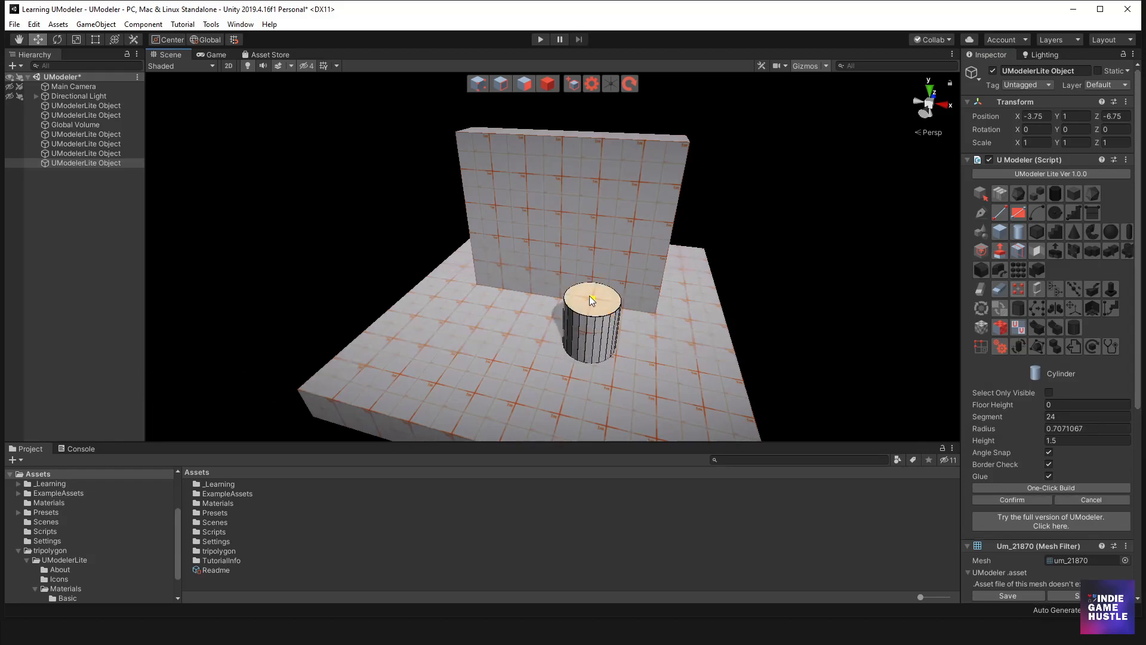
{"action": "left_click_drag", "start_coordinate": [592, 292], "coordinate": [607, 307]}
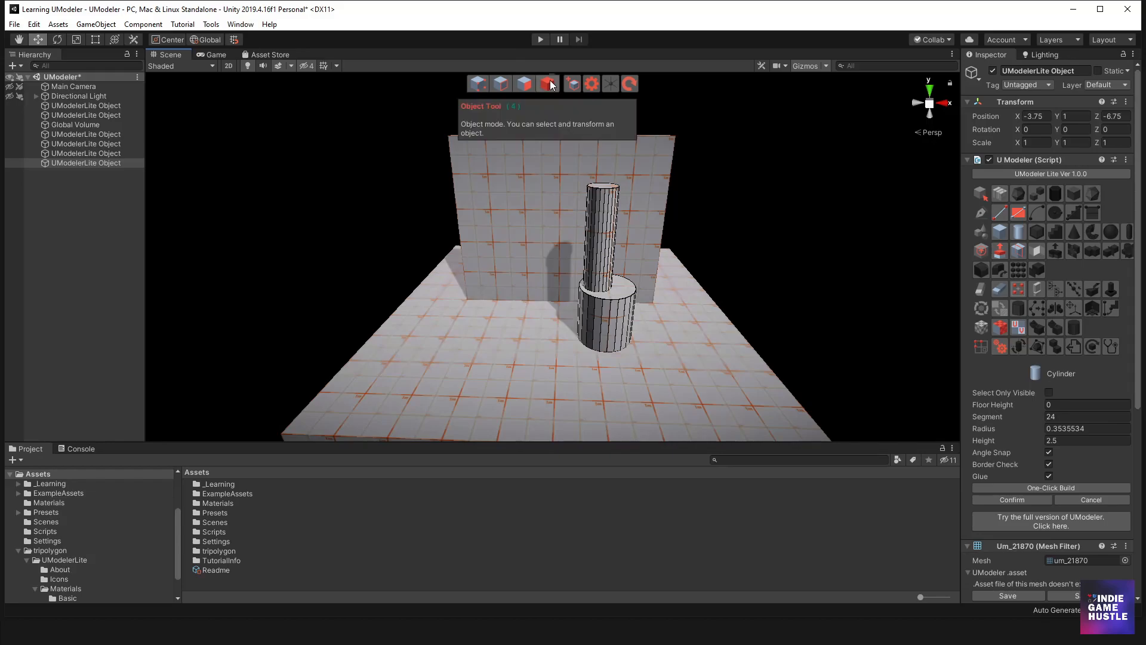
{"action": "left_click", "coordinate": [547, 84]}
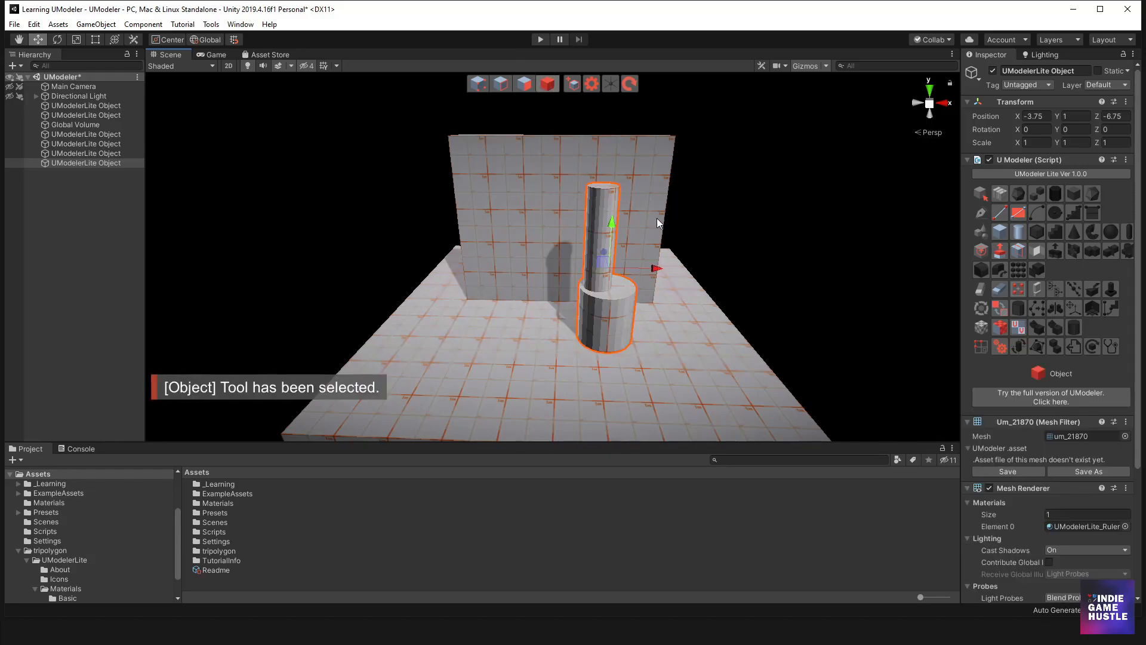
{"action": "left_click_drag", "start_coordinate": [658, 223], "coordinate": [611, 263]}
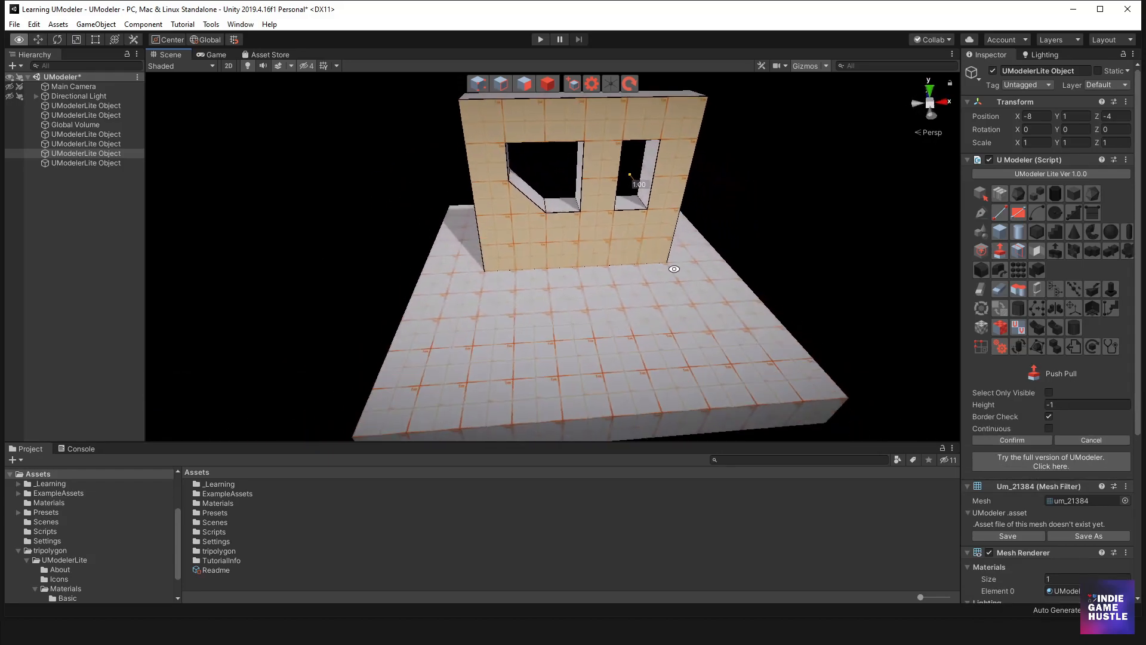
Push the window face inward through the wall with Push Pull
{"action": "left_click_drag", "start_coordinate": [672, 262], "coordinate": [610, 195]}
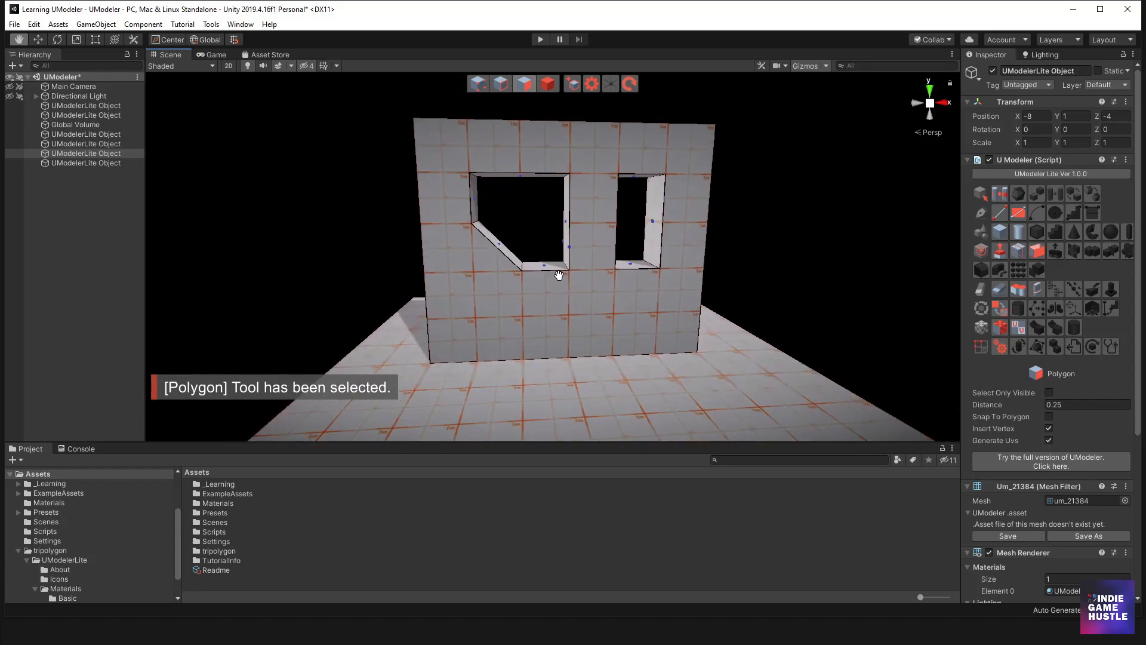
Turn move snapping off and draw a small rectangle on the lower-left wall
{"action": "left_click", "coordinate": [591, 84]}
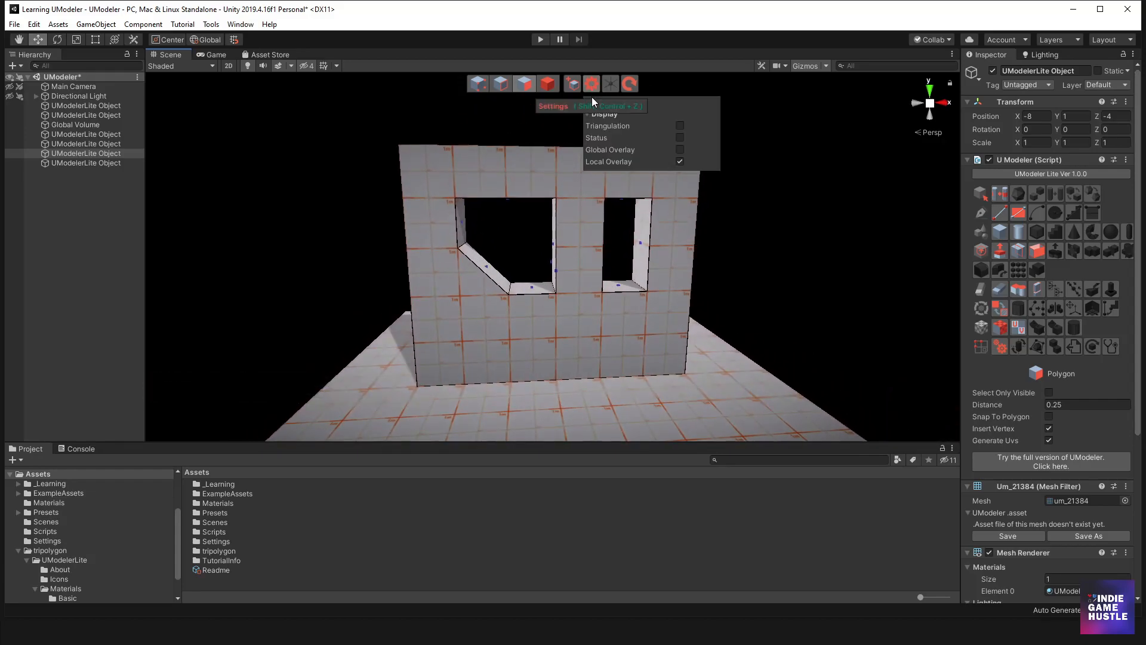
{"action": "left_click", "coordinate": [714, 126]}
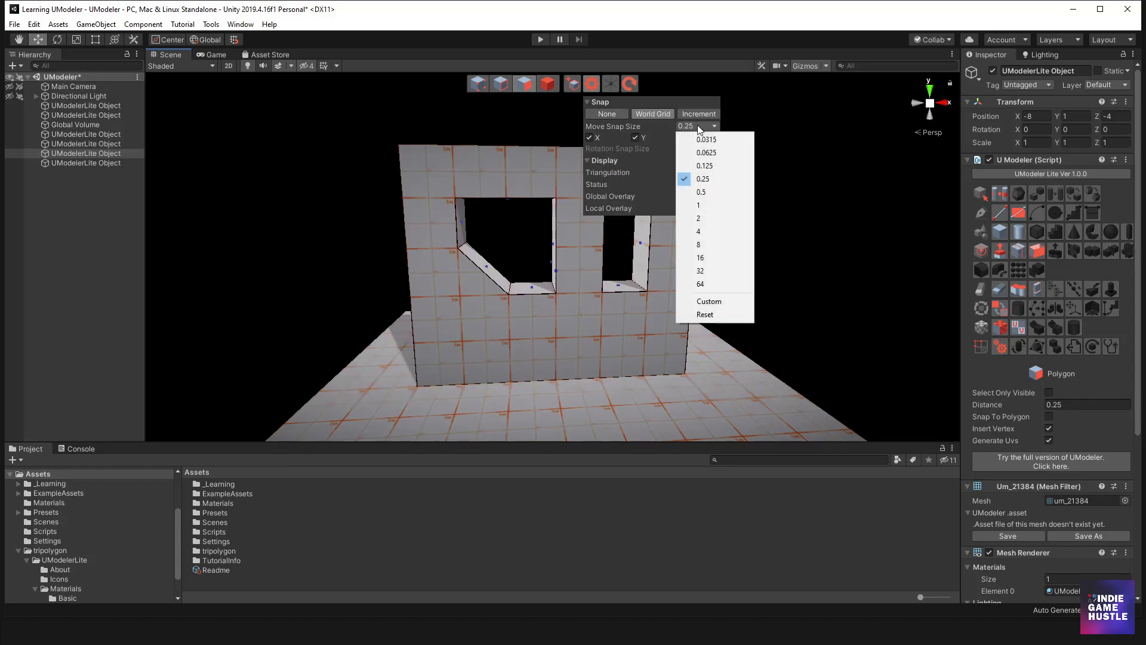
{"action": "left_click", "coordinate": [607, 114]}
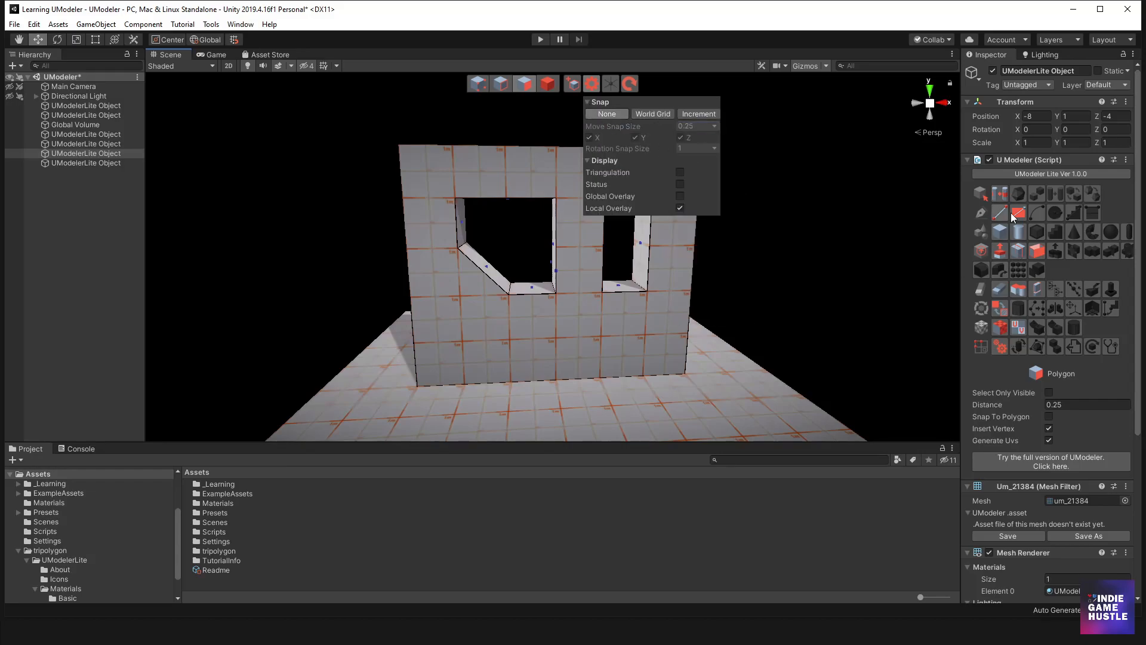
{"action": "left_click", "coordinate": [1019, 213]}
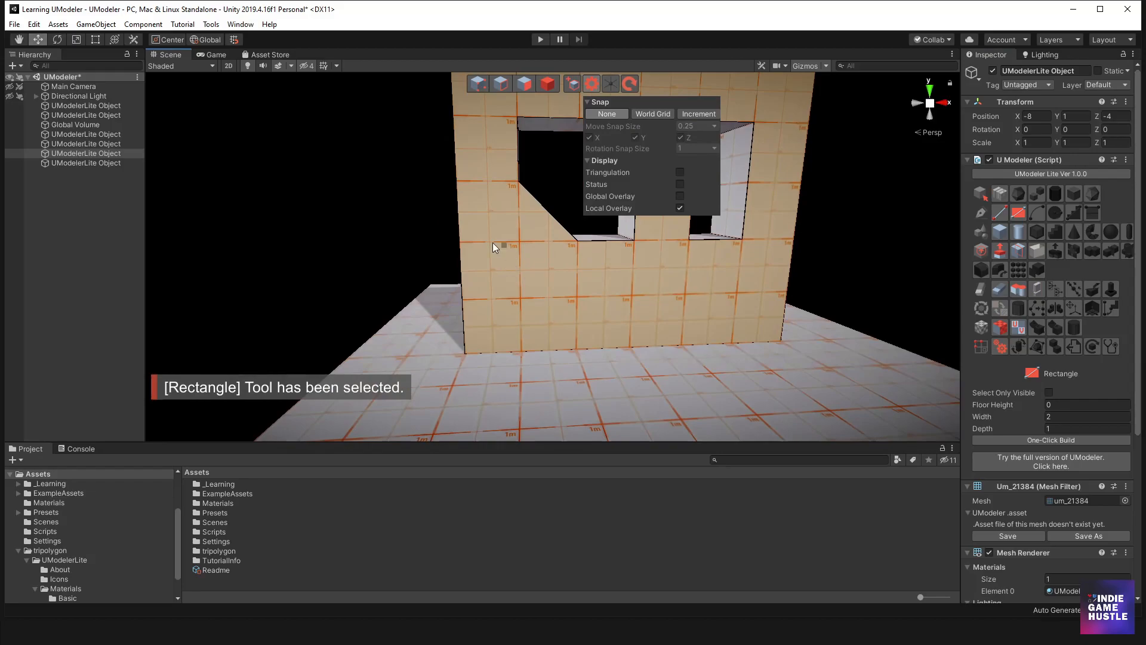
{"action": "left_click_drag", "start_coordinate": [492, 246], "coordinate": [520, 297]}
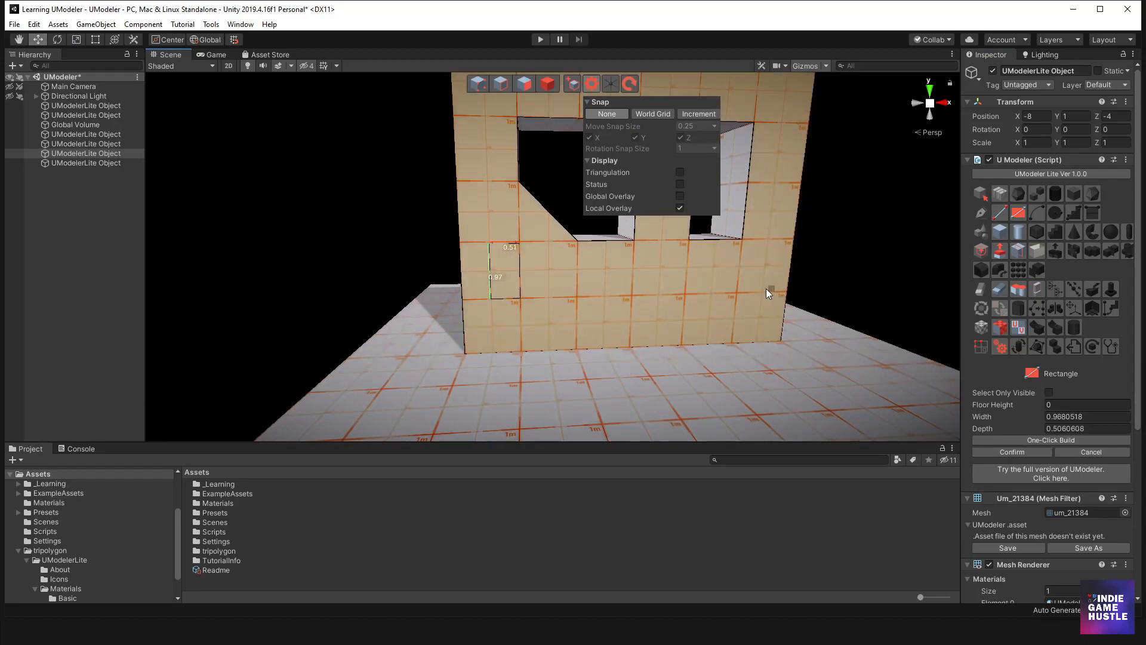
{"action": "mouse_move", "coordinate": [730, 256]}
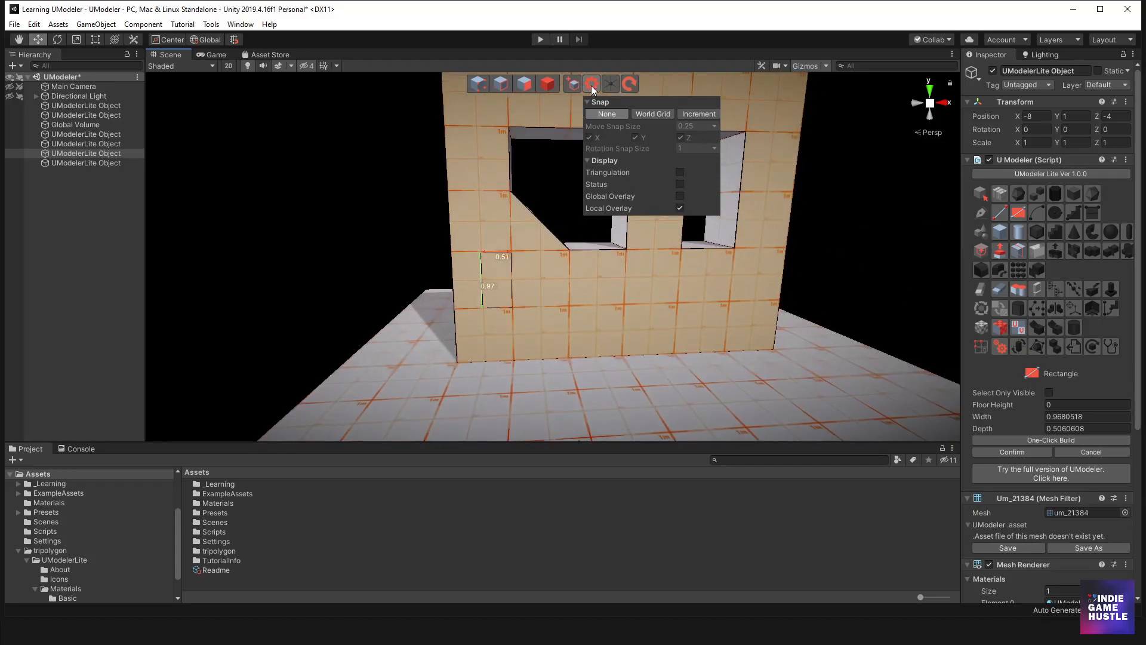
Push the small rectangle through the wall by 1 unit with Push Pull
{"action": "left_click", "coordinate": [592, 83]}
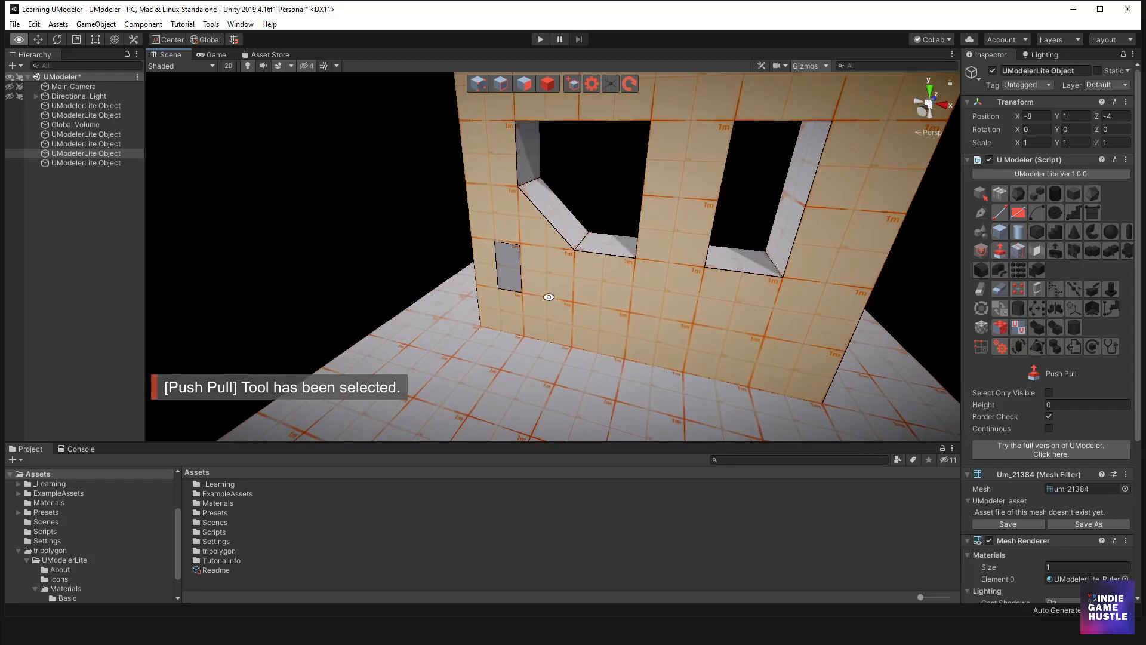
{"action": "left_click_drag", "start_coordinate": [506, 263], "coordinate": [490, 306]}
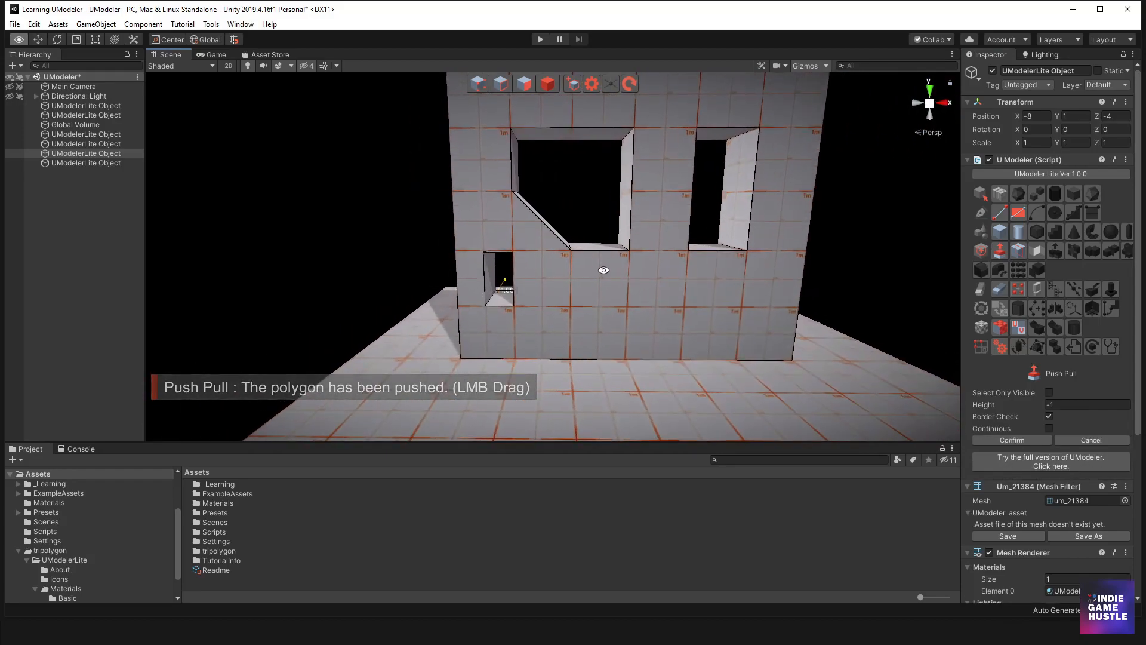
{"action": "left_click_drag", "start_coordinate": [603, 271], "coordinate": [658, 286]}
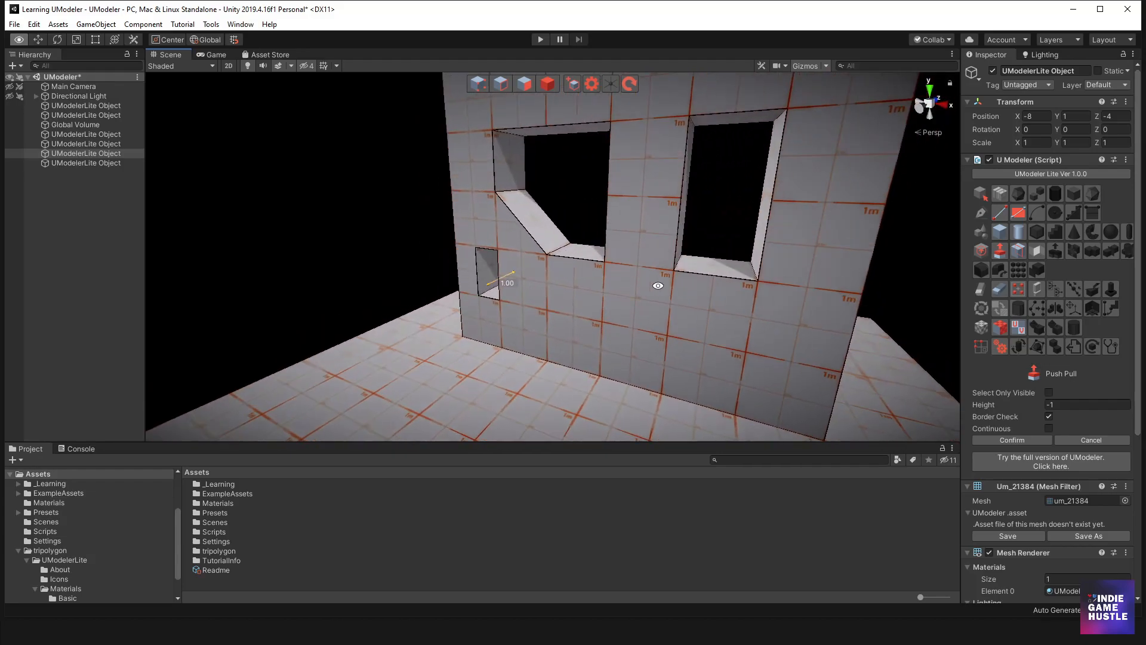
{"action": "mouse_move", "coordinate": [704, 289]}
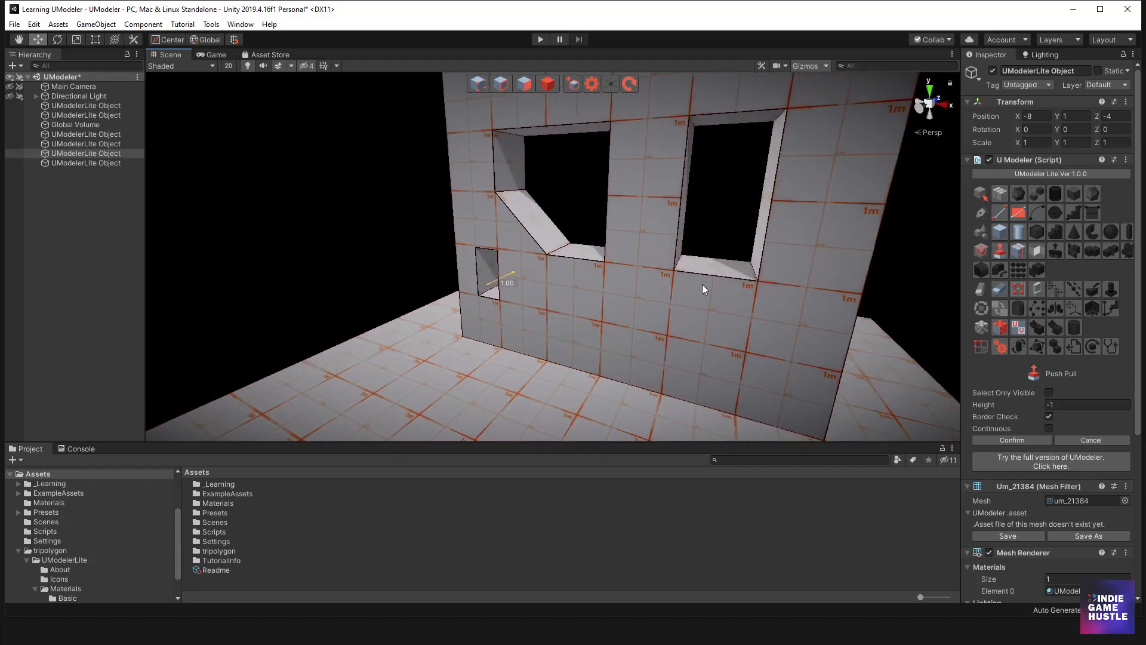
{"action": "mouse_move", "coordinate": [695, 288]}
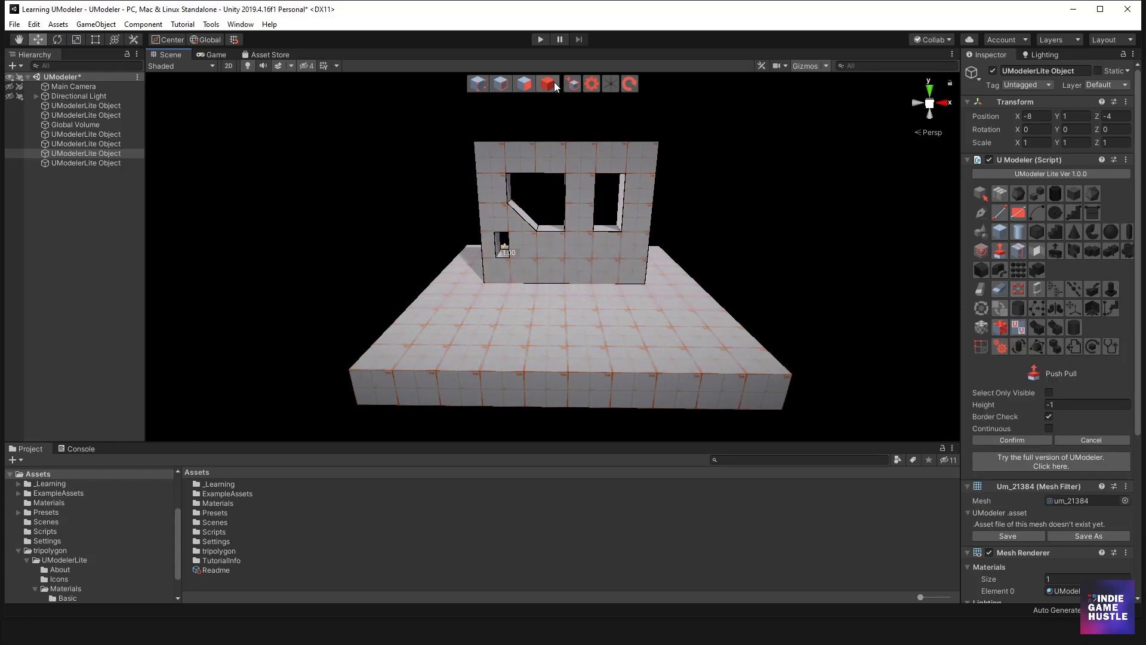
Select the wall as an object, show its UV shift/rotation/scale/tiling settings and try the UV Editor
{"action": "left_click", "coordinate": [1001, 327]}
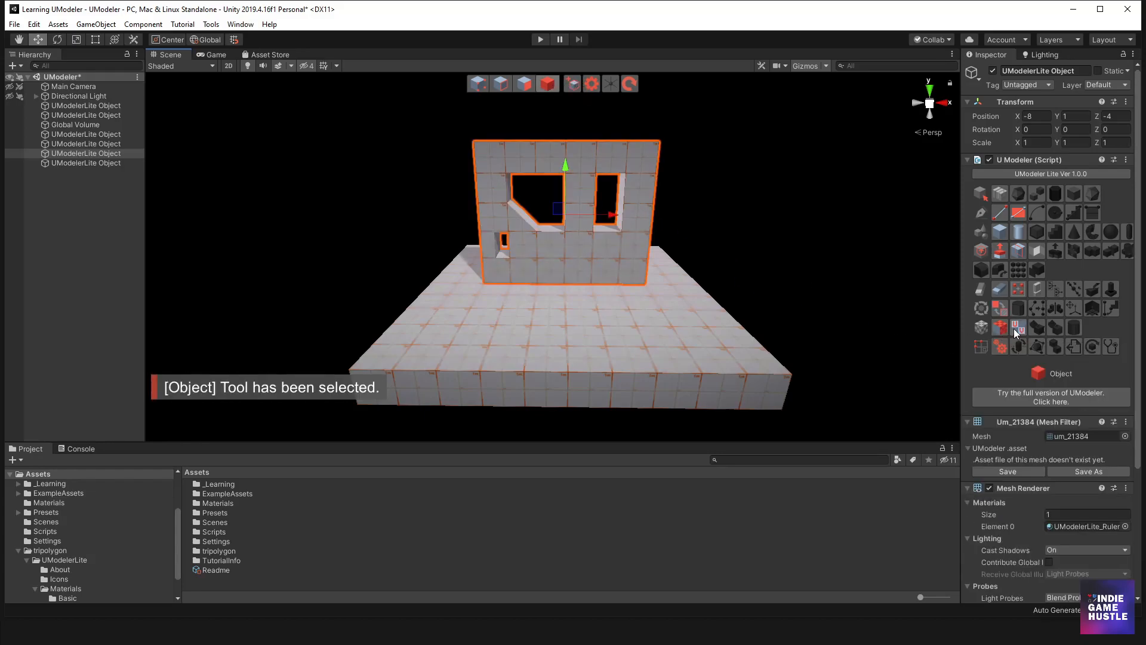
{"action": "left_click", "coordinate": [1000, 327]}
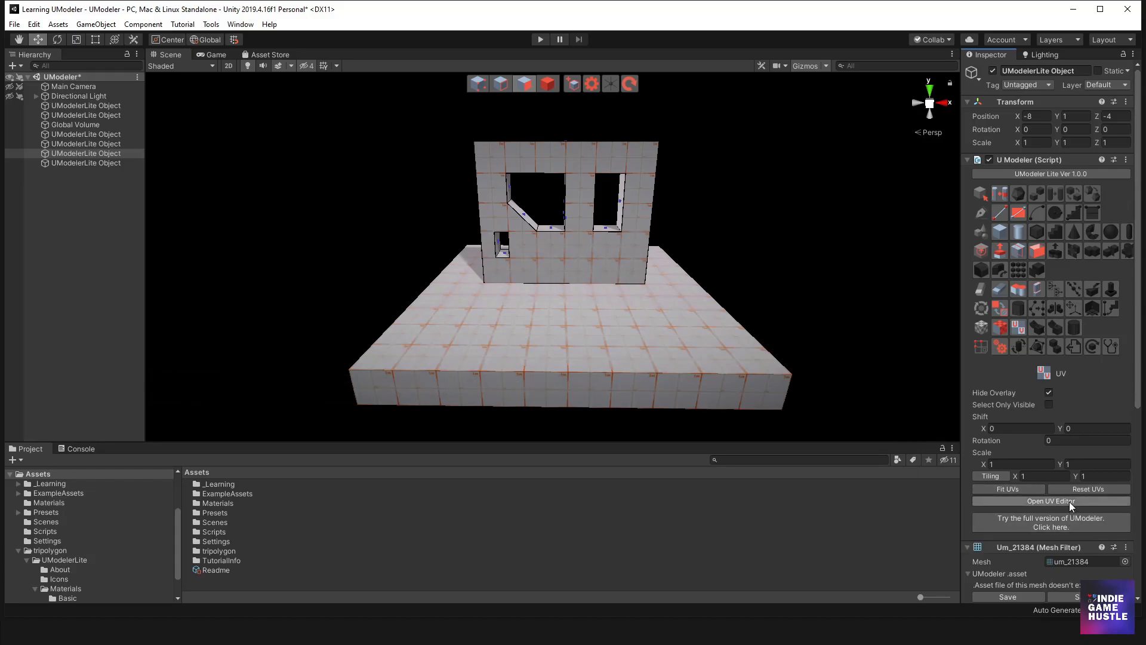
{"action": "left_click", "coordinate": [1051, 500]}
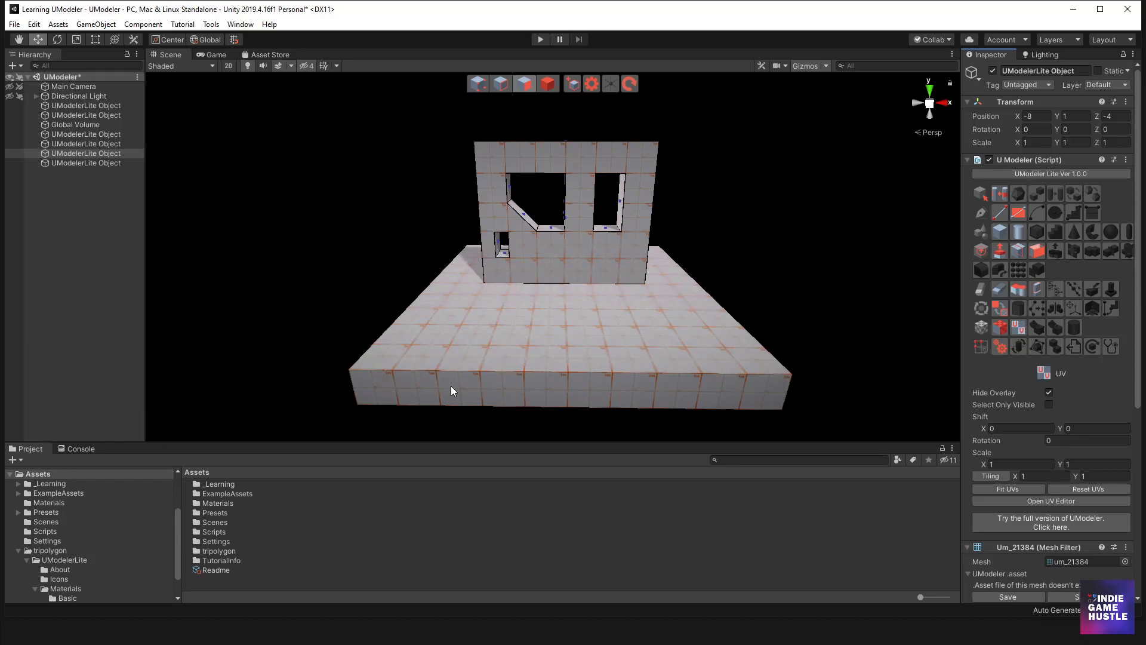
{"action": "mouse_move", "coordinate": [346, 265]}
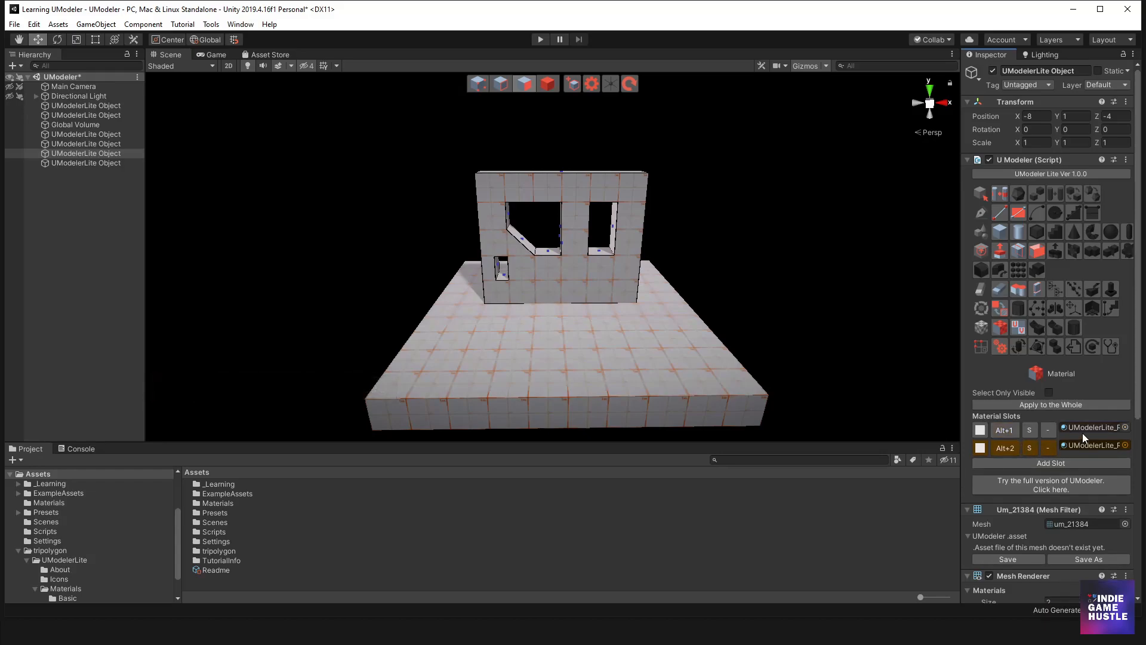
Add a third material slot to the wall, then show its Local Settings (backface, lightmap options)
{"action": "left_click", "coordinate": [1051, 462]}
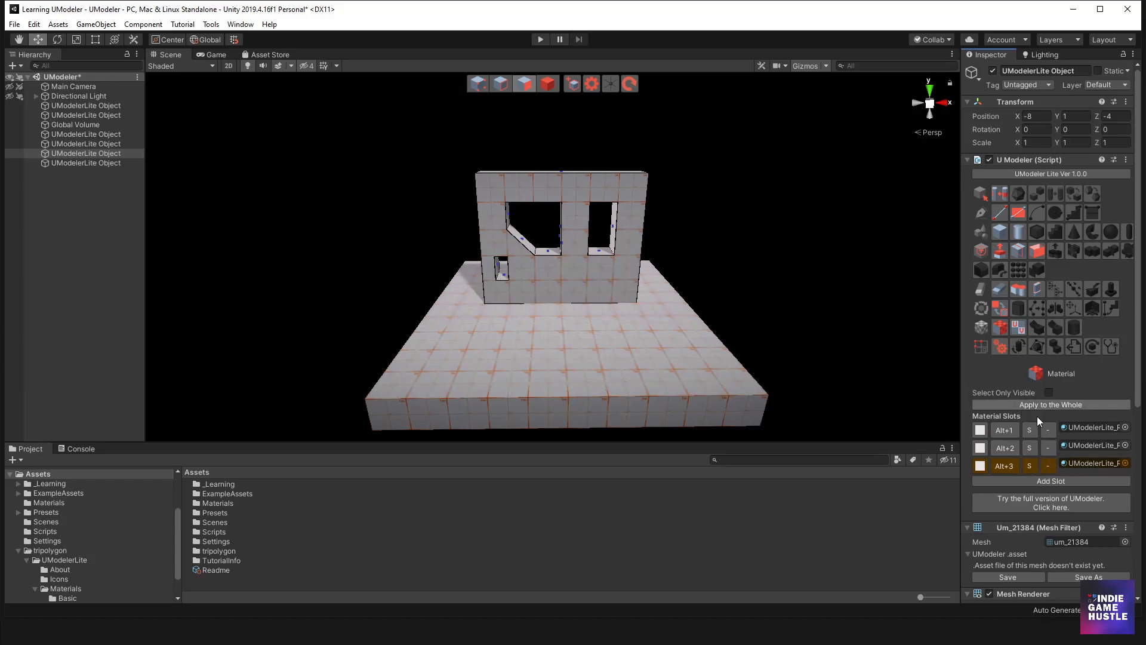
{"action": "mouse_move", "coordinate": [1001, 348]}
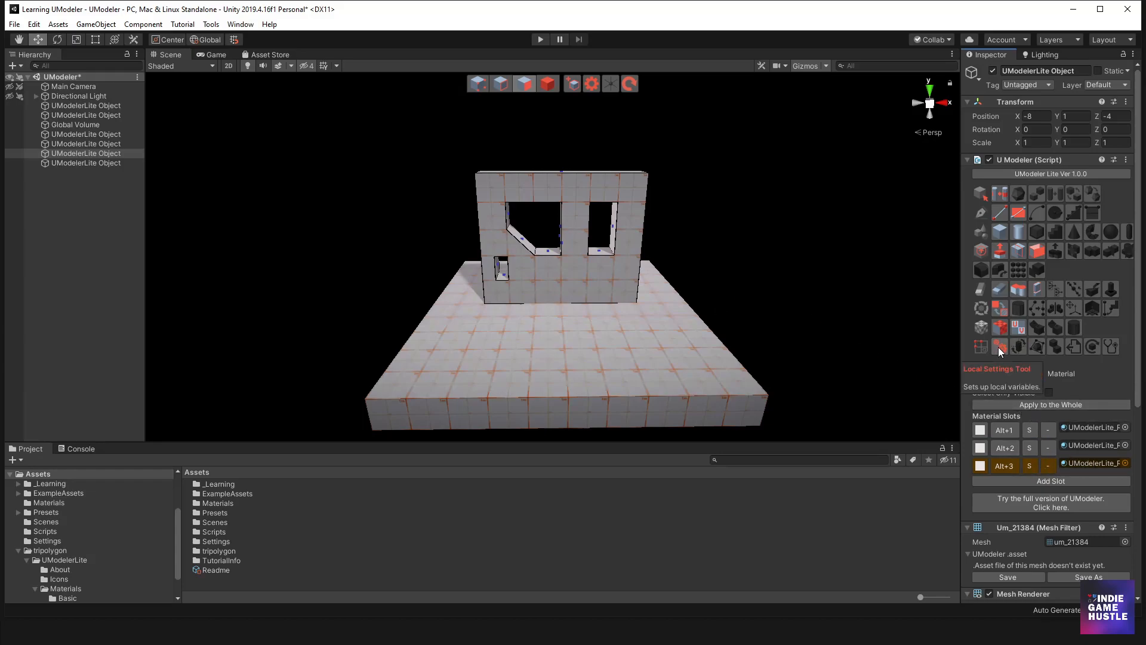
{"action": "left_click", "coordinate": [1000, 347]}
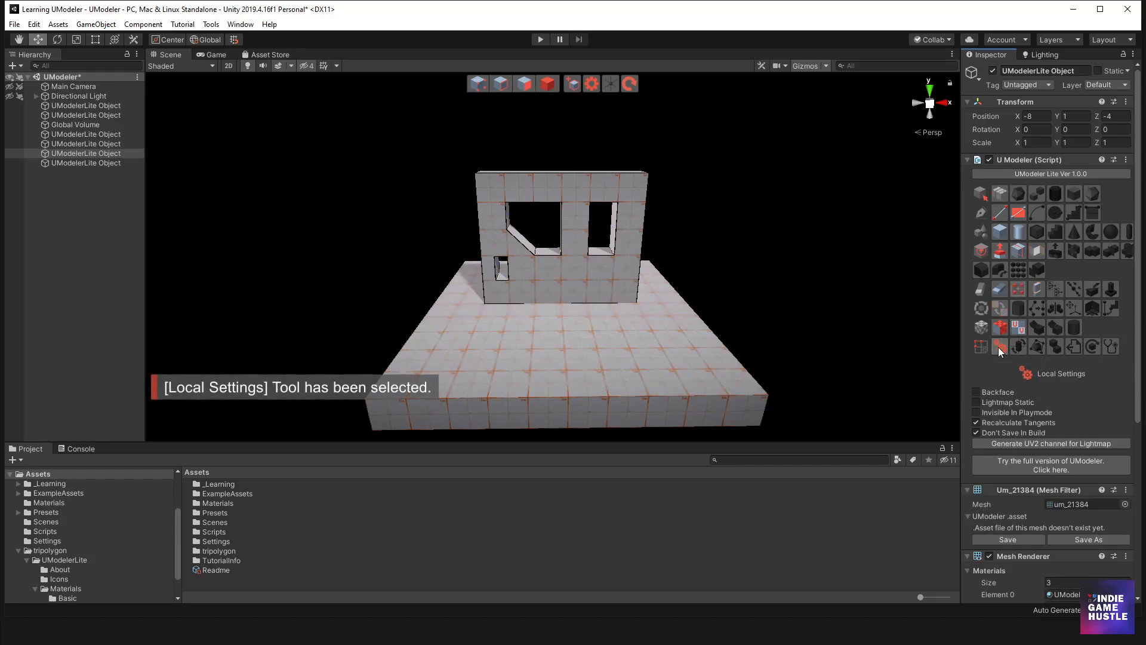
{"action": "mouse_move", "coordinate": [972, 417]}
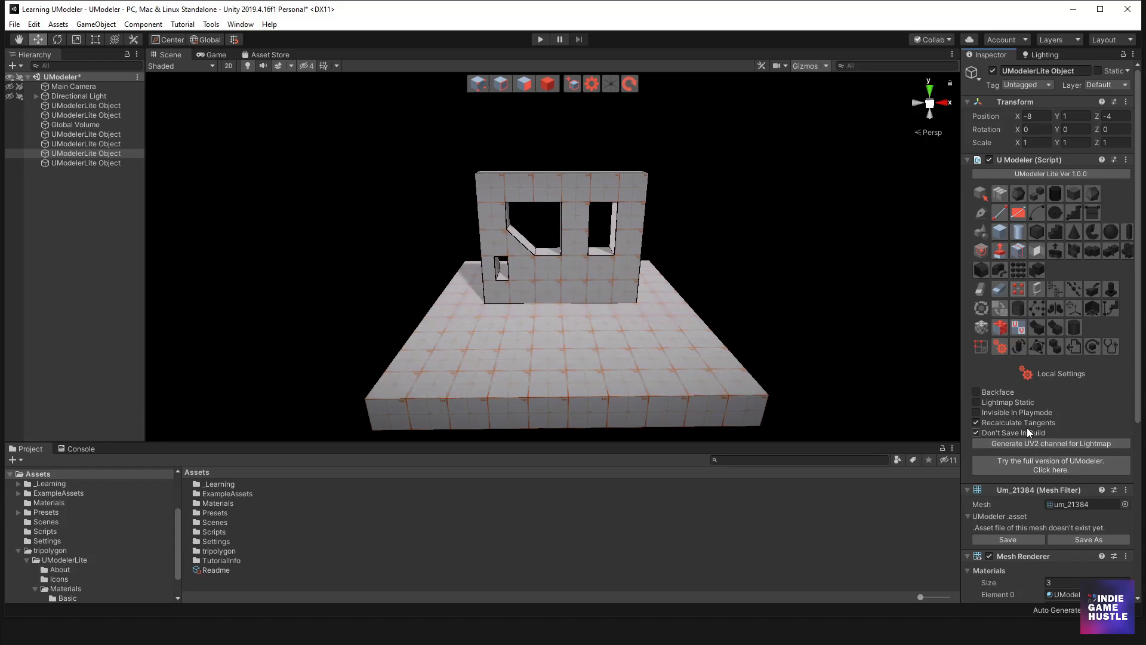
{"action": "left_click", "coordinate": [976, 432]}
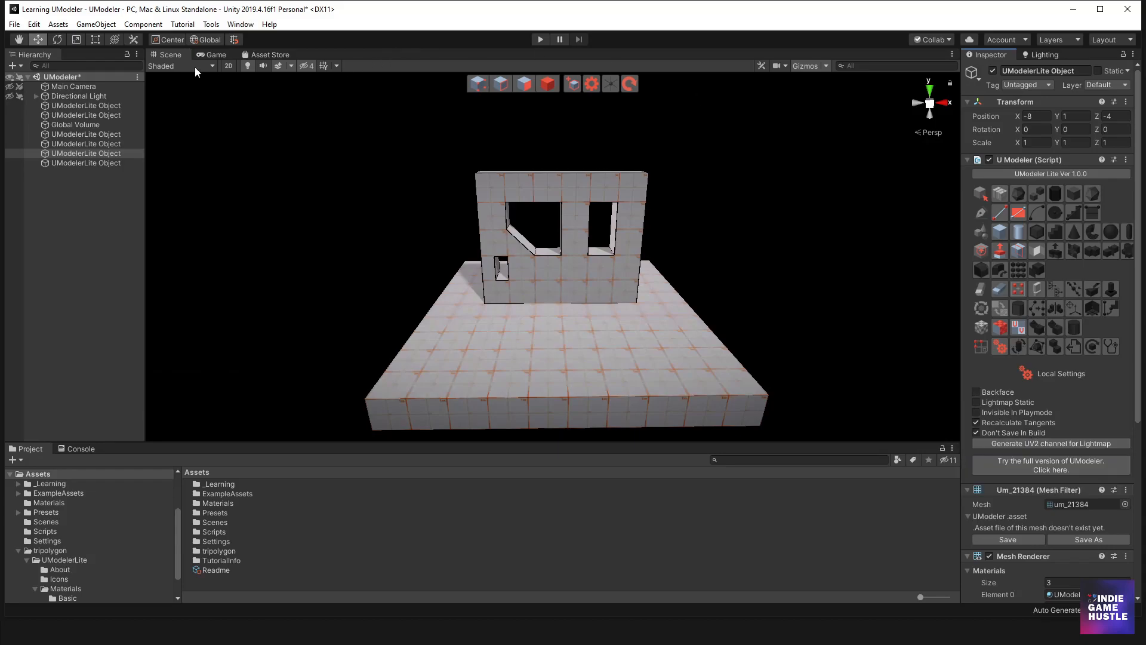
Create a new UModeler object via Tools > UModeler Lite > New UModeler, nested under the existing object
{"action": "left_click", "coordinate": [211, 24]}
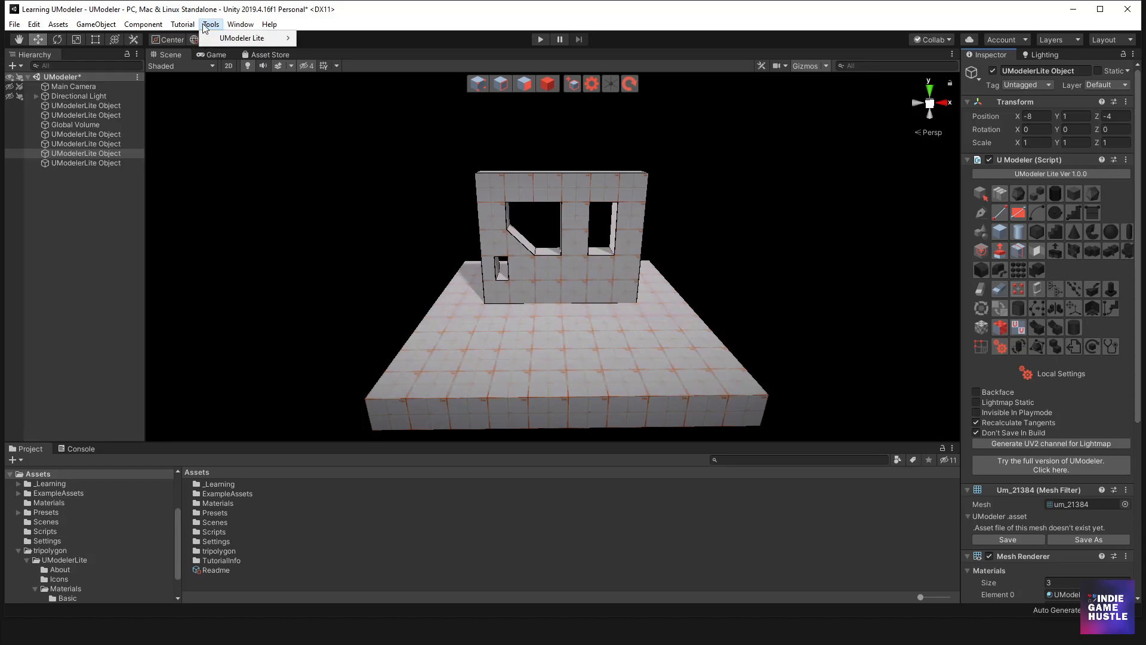
{"action": "mouse_move", "coordinate": [241, 37]}
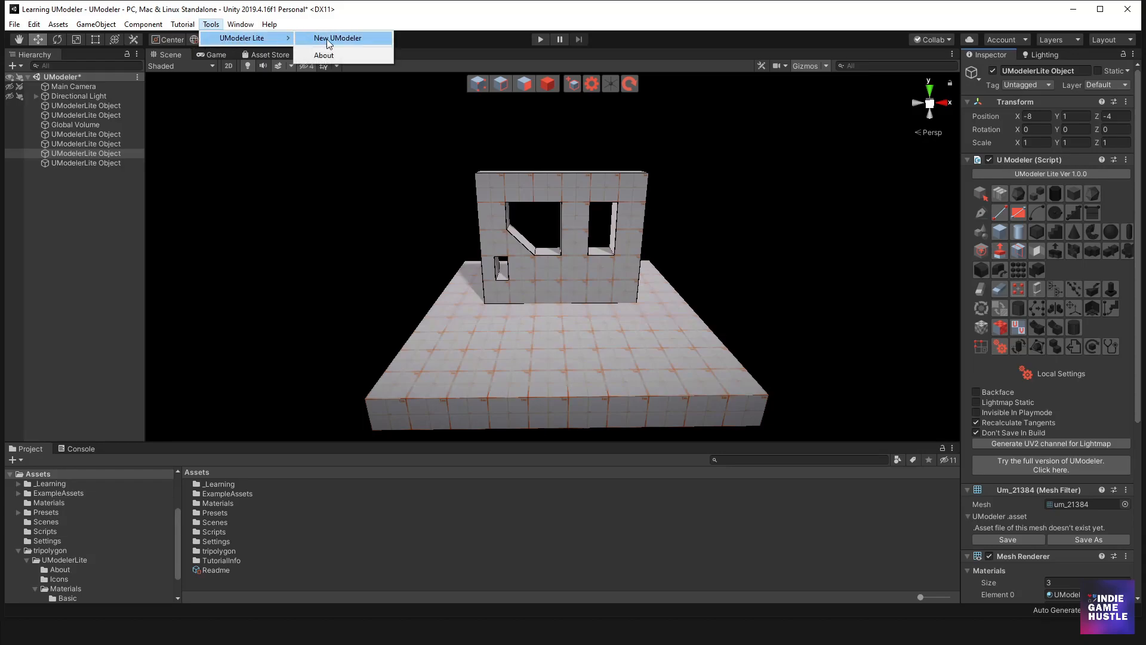
{"action": "left_click", "coordinate": [337, 37]}
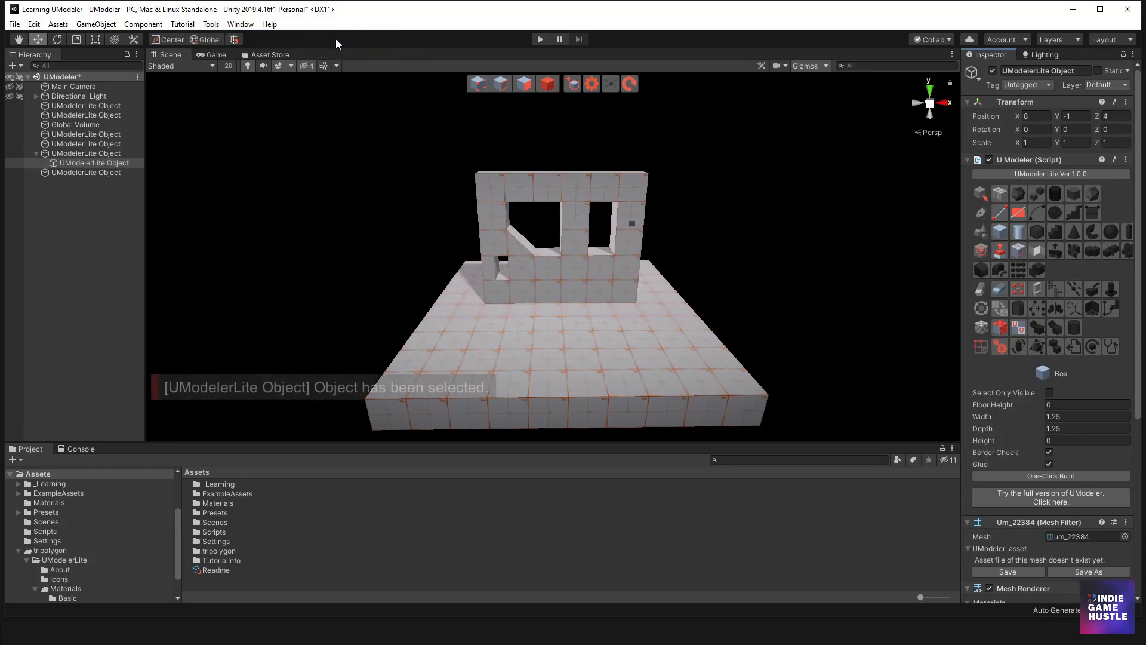
{"action": "left_click", "coordinate": [240, 23]}
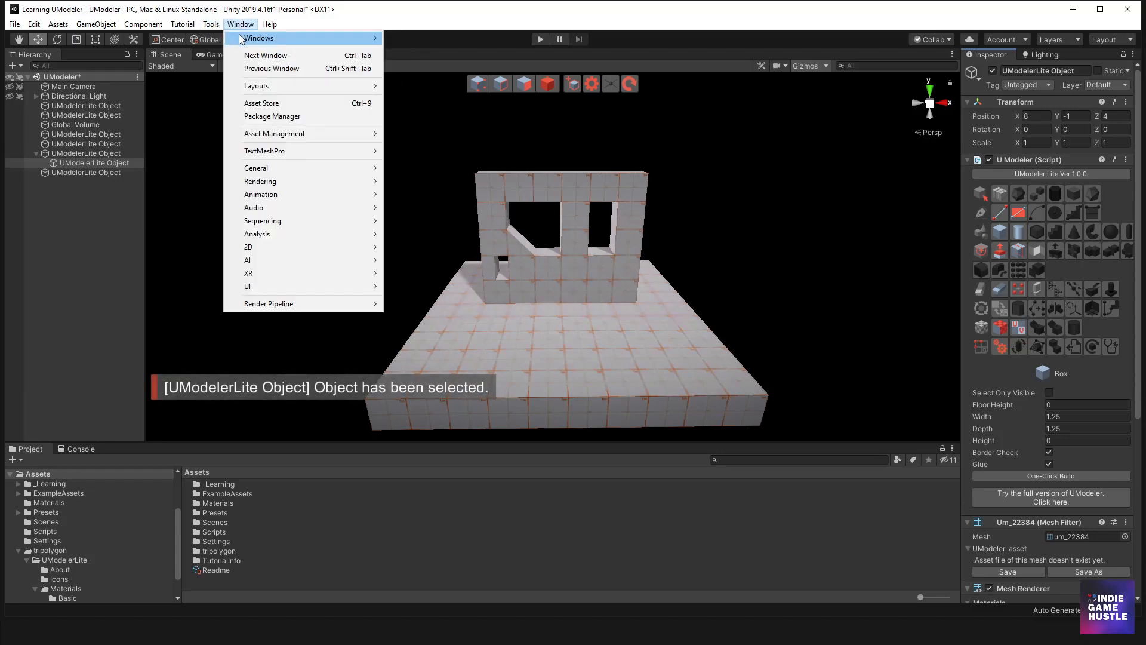
{"action": "left_click", "coordinate": [210, 24]}
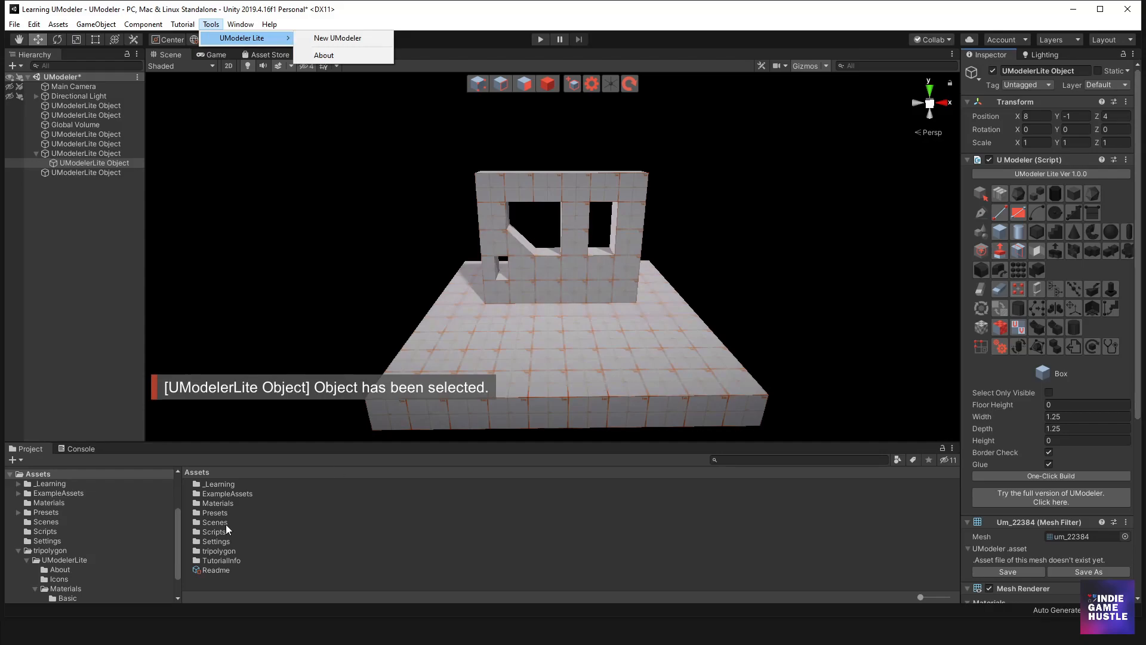
{"action": "mouse_move", "coordinate": [617, 330]}
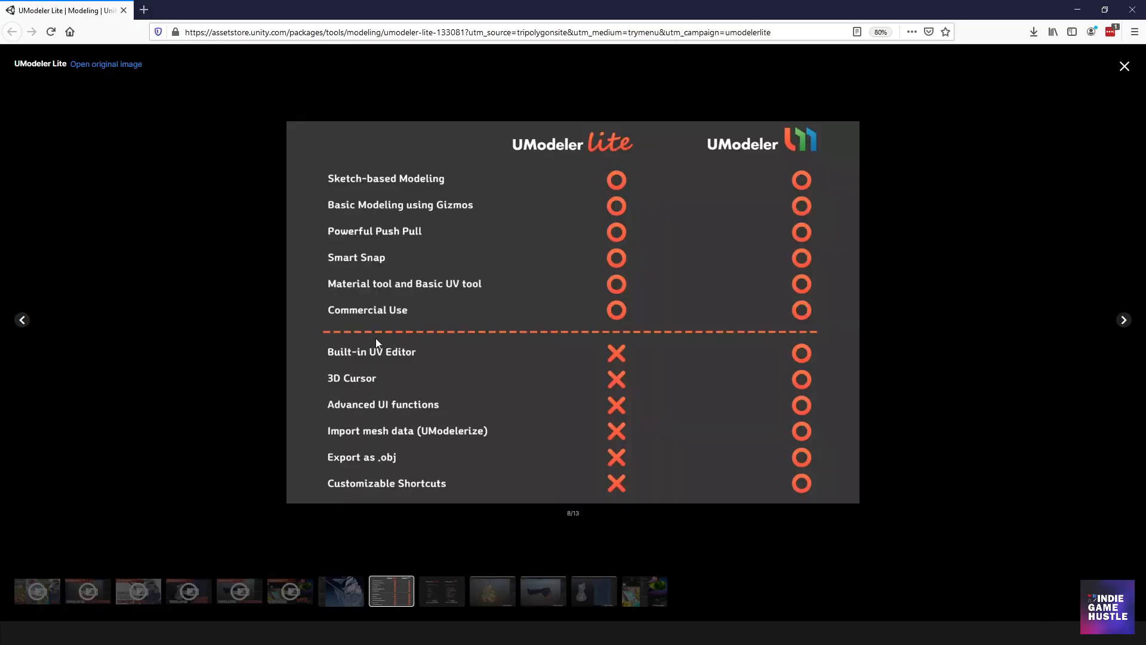
{"action": "mouse_move", "coordinate": [516, 197]}
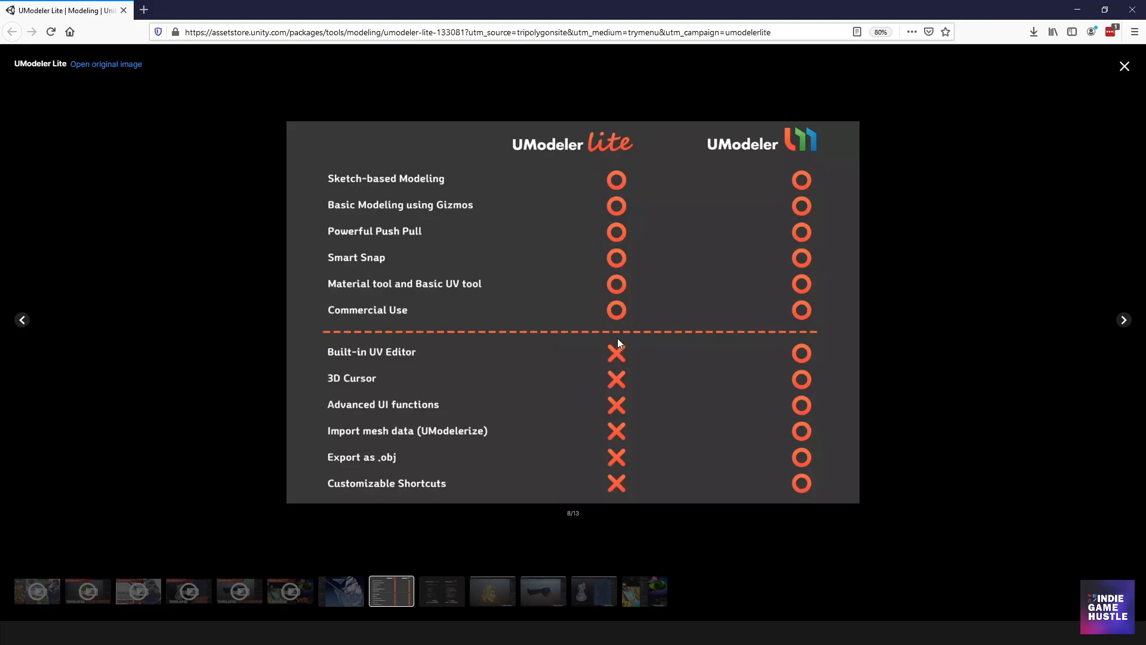
{"action": "mouse_move", "coordinate": [825, 223]}
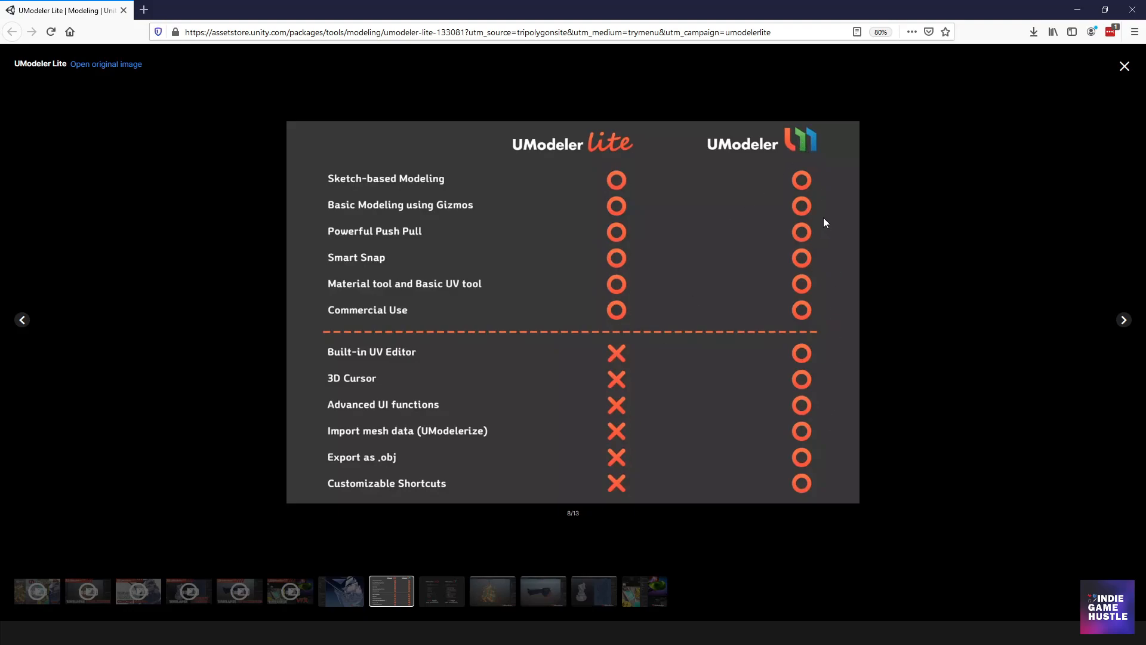
{"action": "mouse_move", "coordinate": [399, 181]}
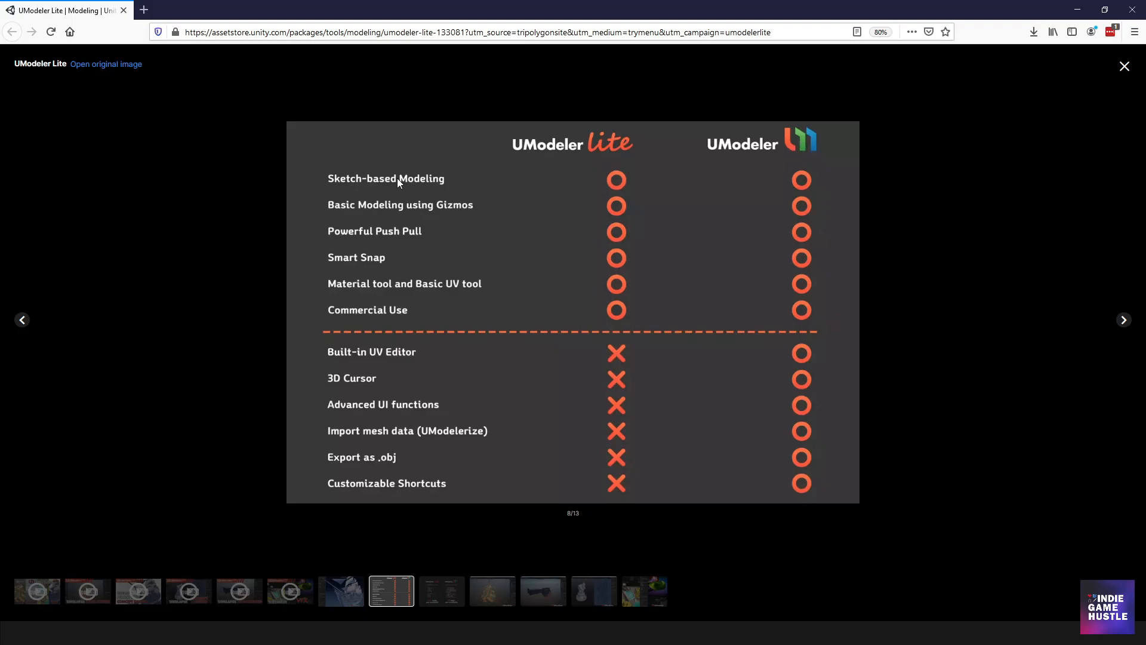
{"action": "mouse_move", "coordinate": [419, 351]}
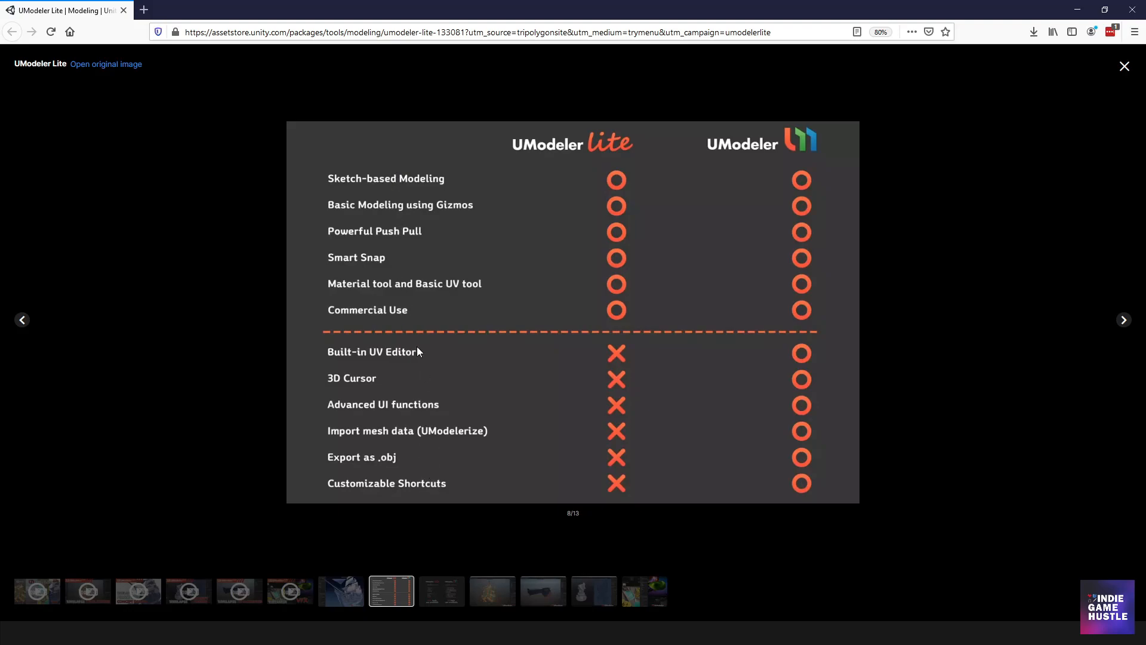
{"action": "mouse_move", "coordinate": [432, 323]}
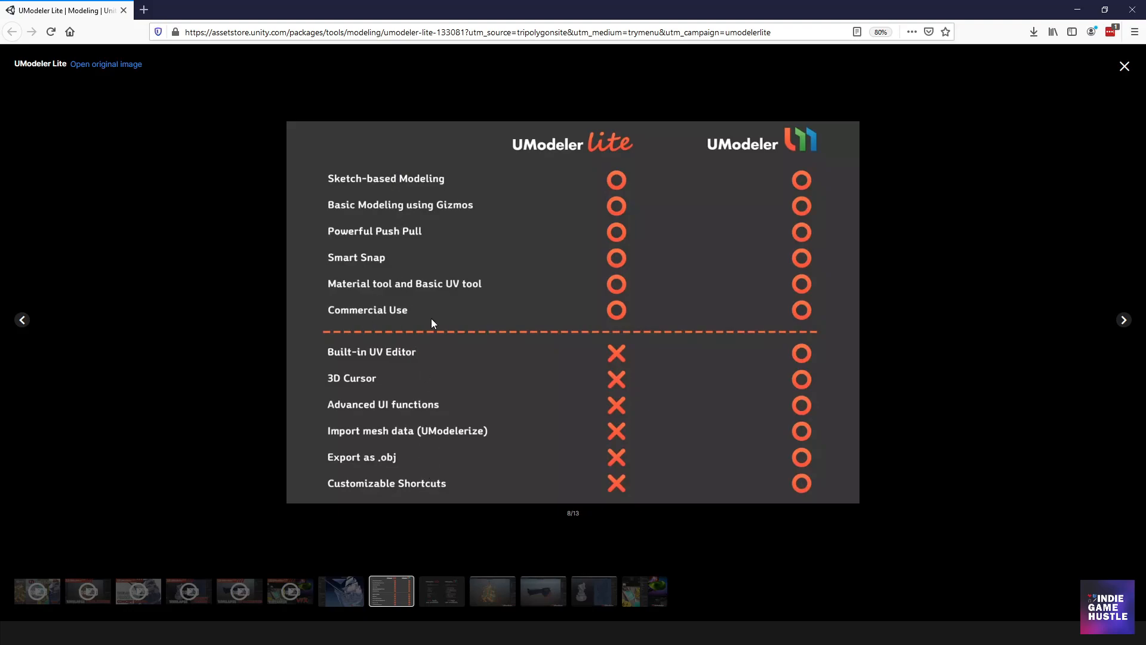
{"action": "mouse_move", "coordinate": [391, 323]}
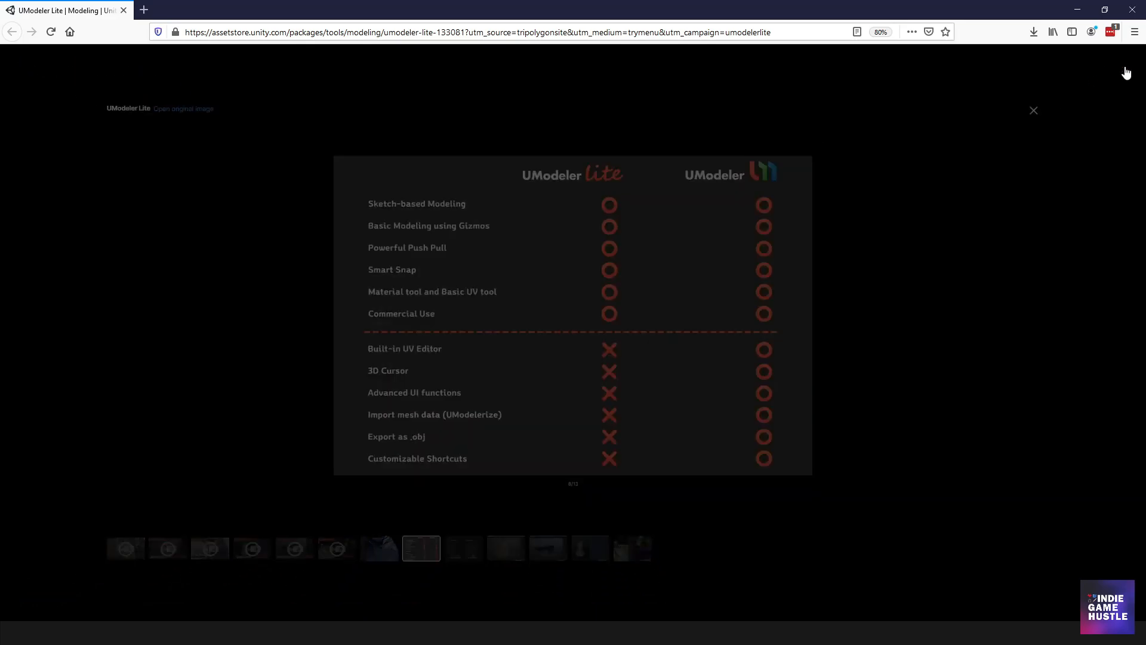
Close the enlarged Lite-versus-full comparison chart and minimise the browser back to Unity
{"action": "left_click", "coordinate": [1033, 110]}
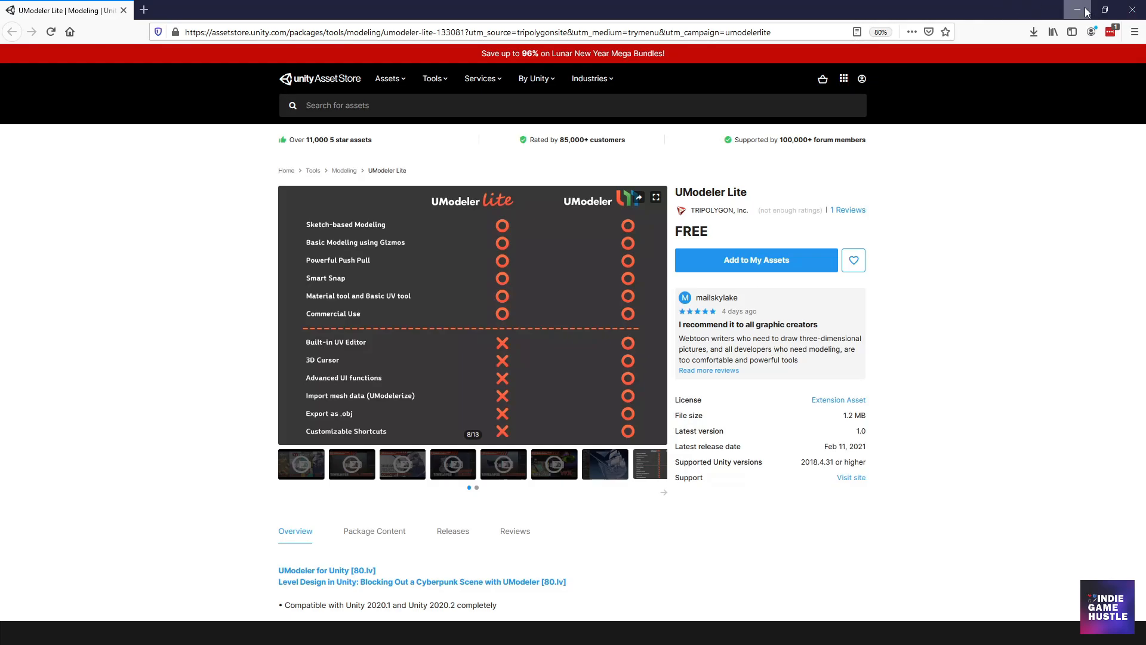
{"action": "left_click", "coordinate": [1076, 9]}
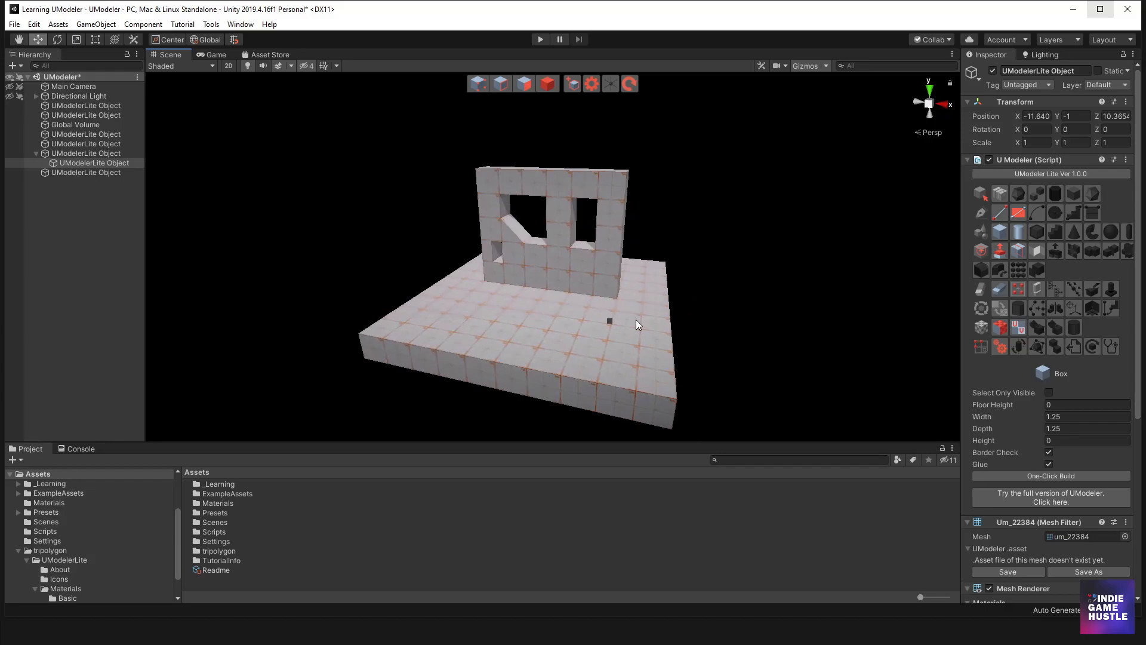
Move the new UModeler object to X -11.640, Z 10.3654 with the move gizmo
{"action": "left_click", "coordinate": [539, 34]}
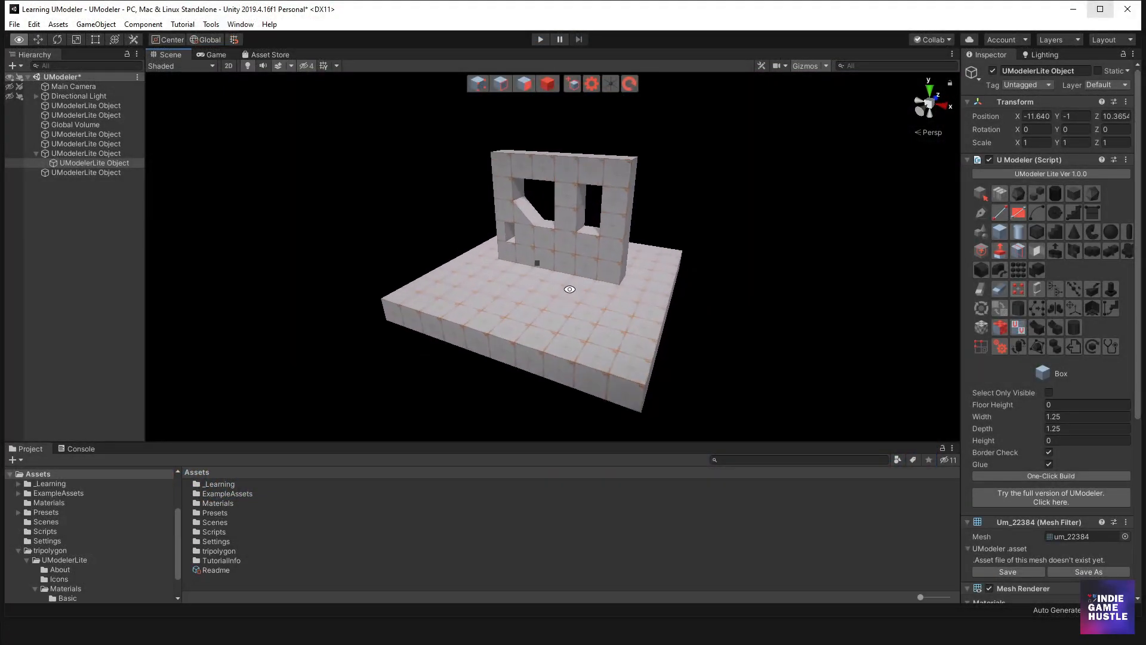
{"action": "mouse_move", "coordinate": [571, 294]}
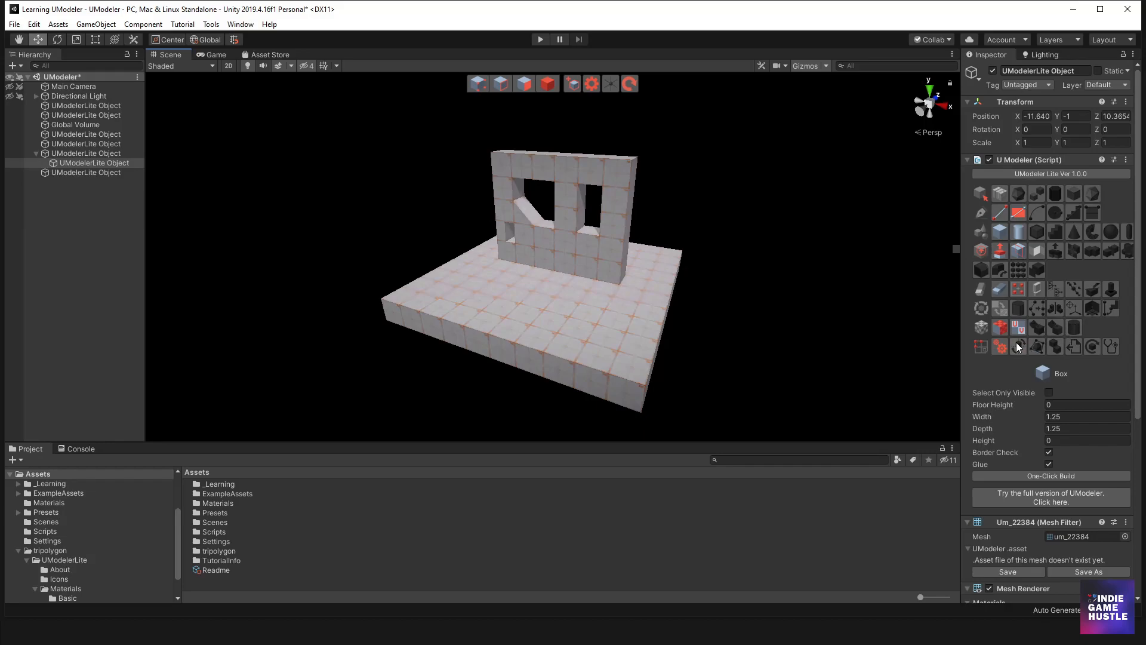
{"action": "mouse_move", "coordinate": [1018, 346]}
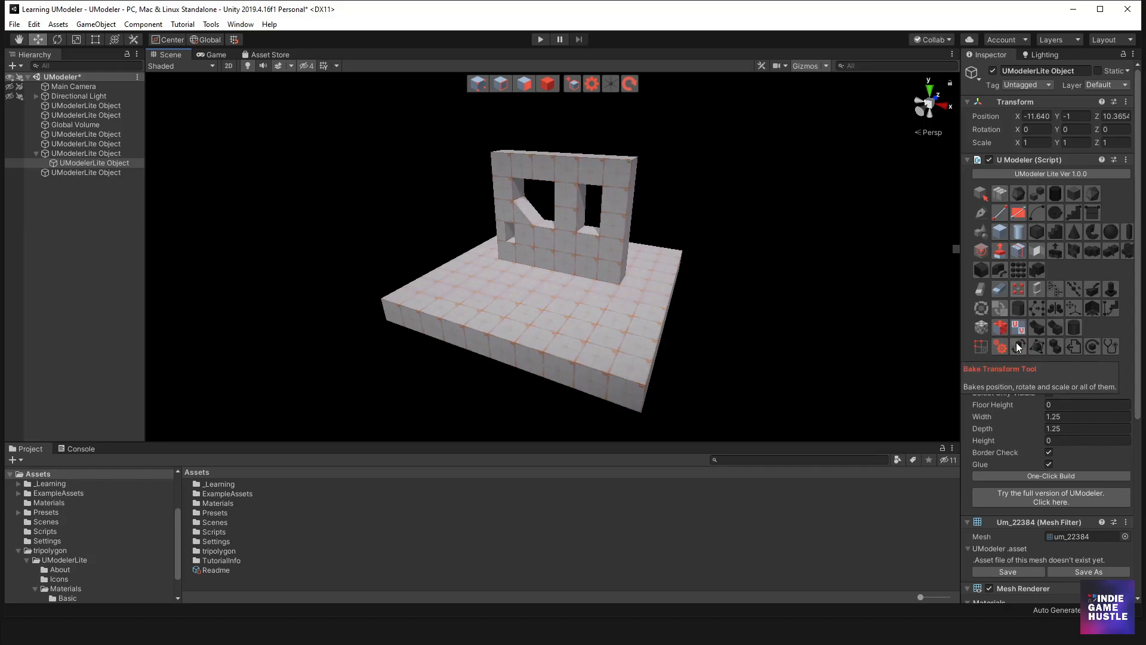